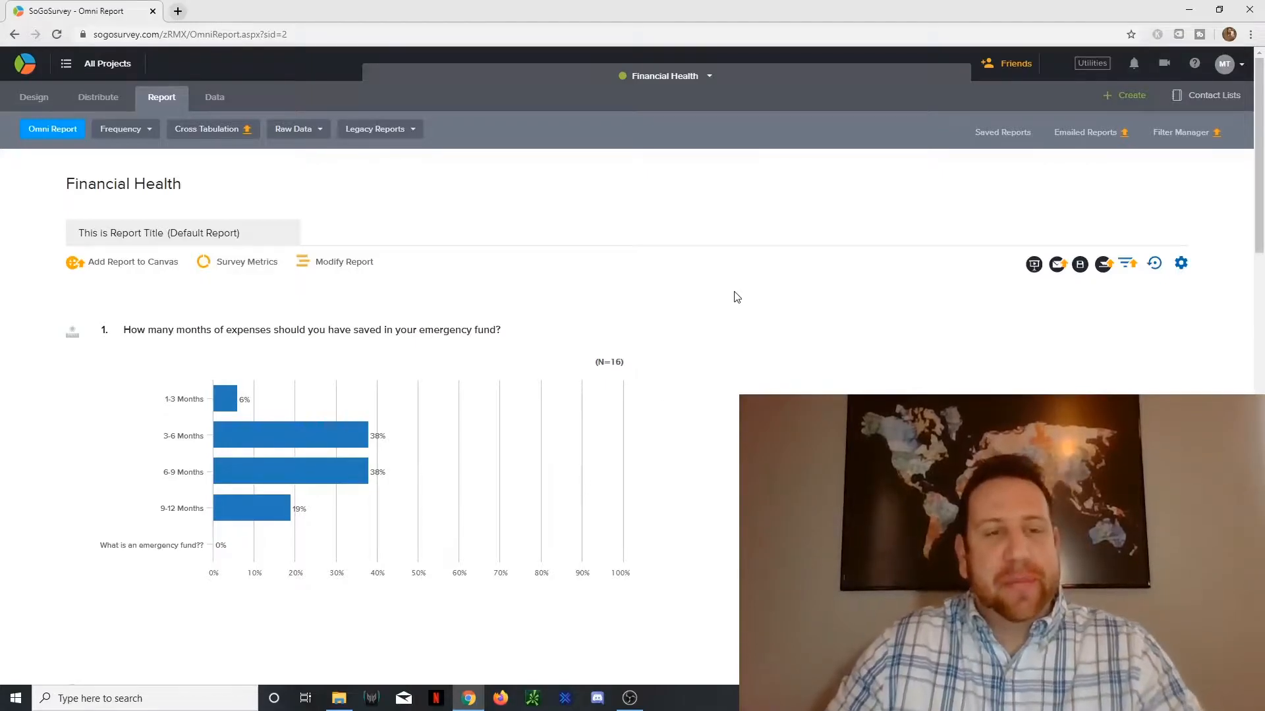
scroll("down", 3)
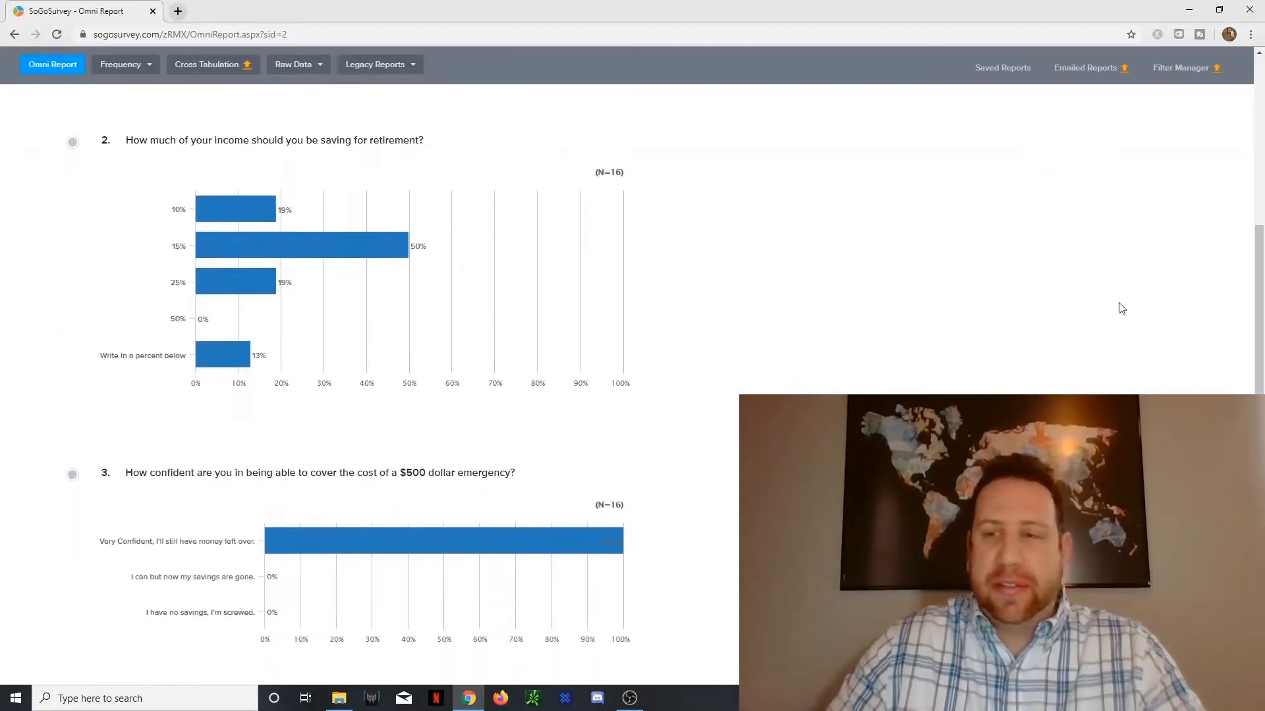
scroll("down", 3)
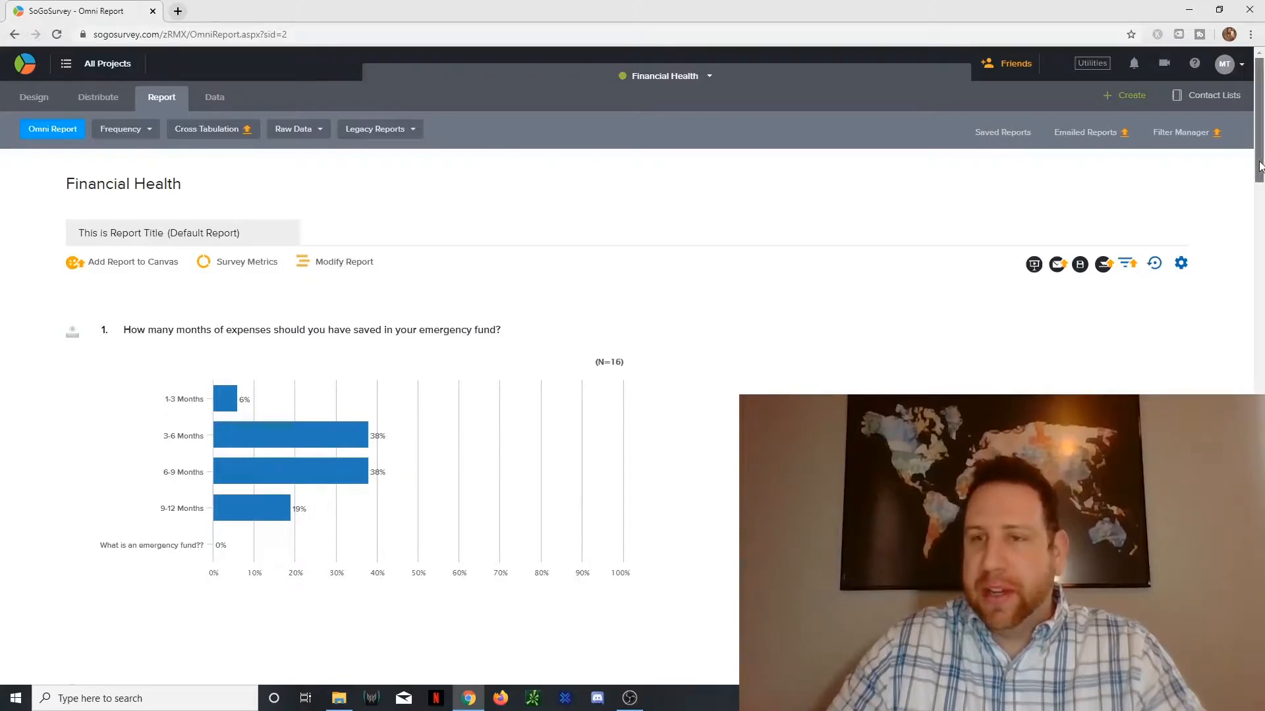
mouse_move(675, 298)
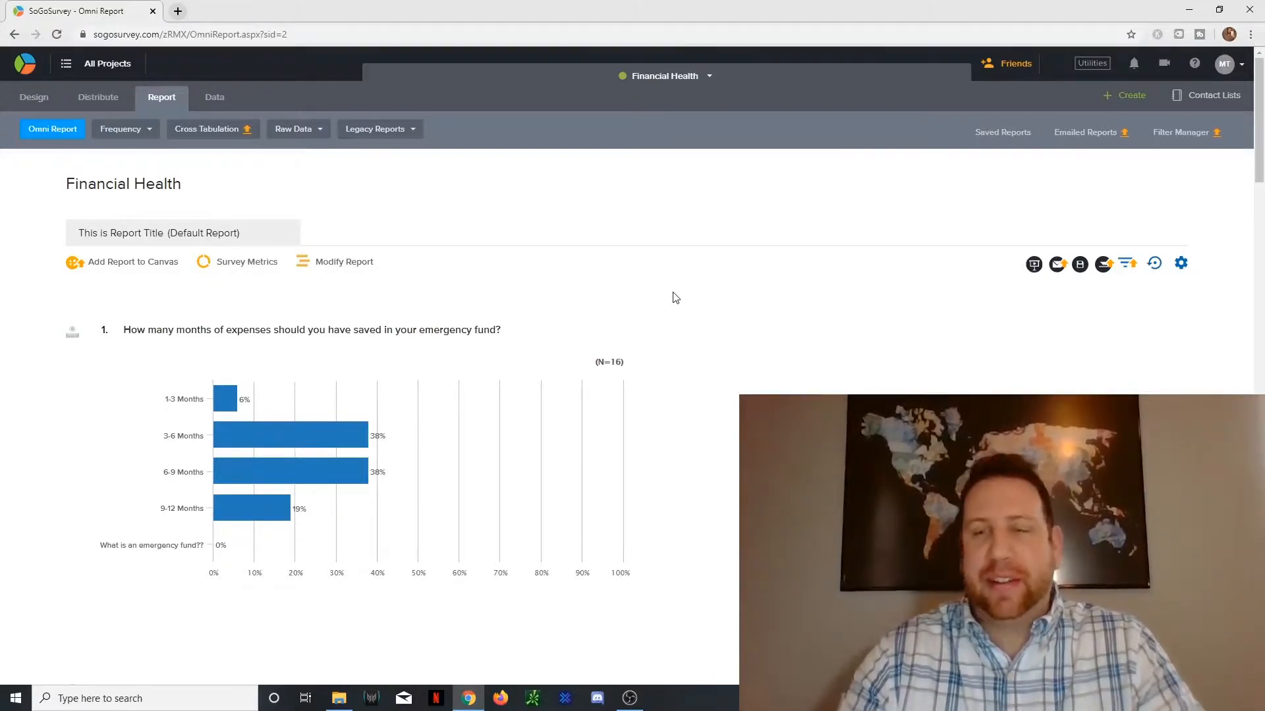
mouse_move(1211, 95)
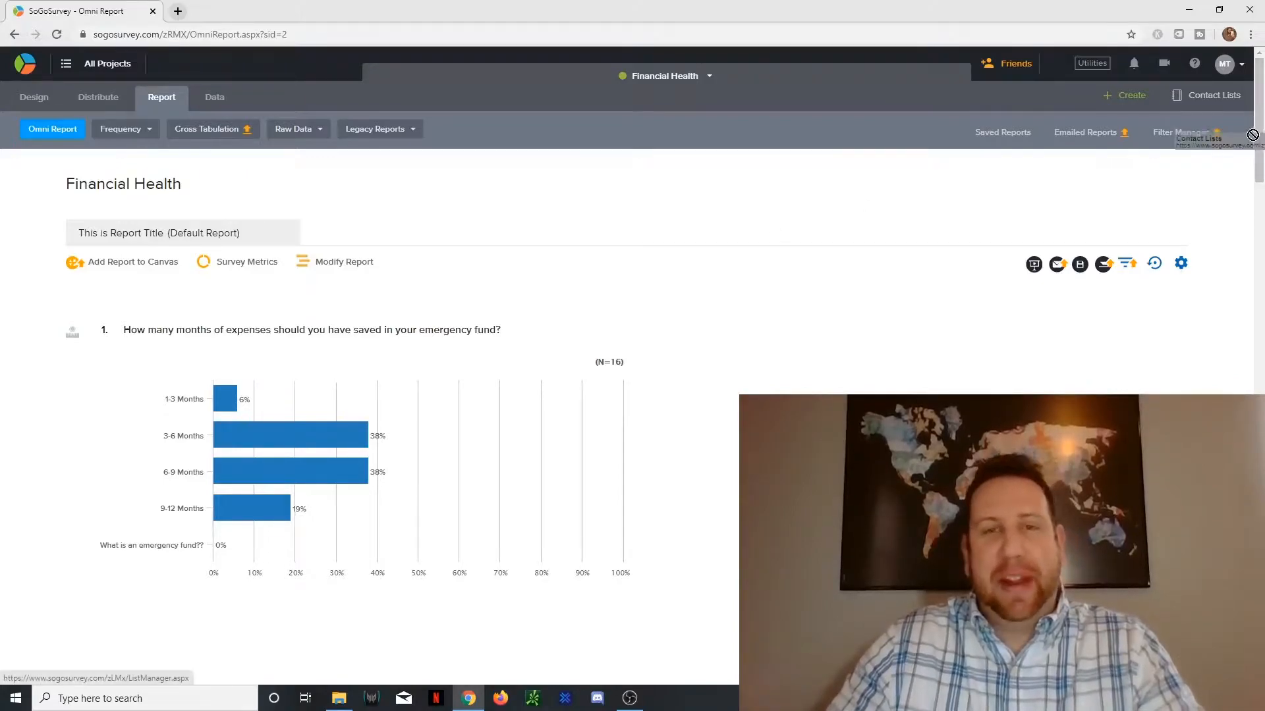
scroll("down", 3)
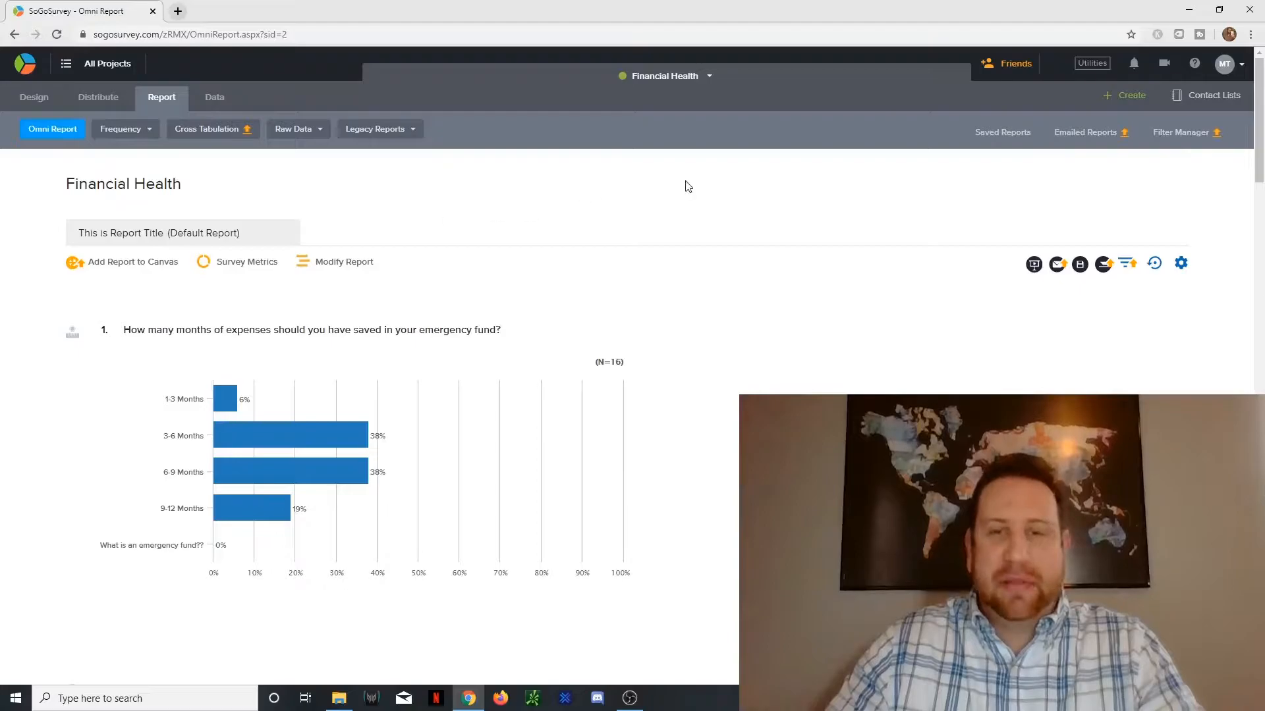
scroll("down", 3)
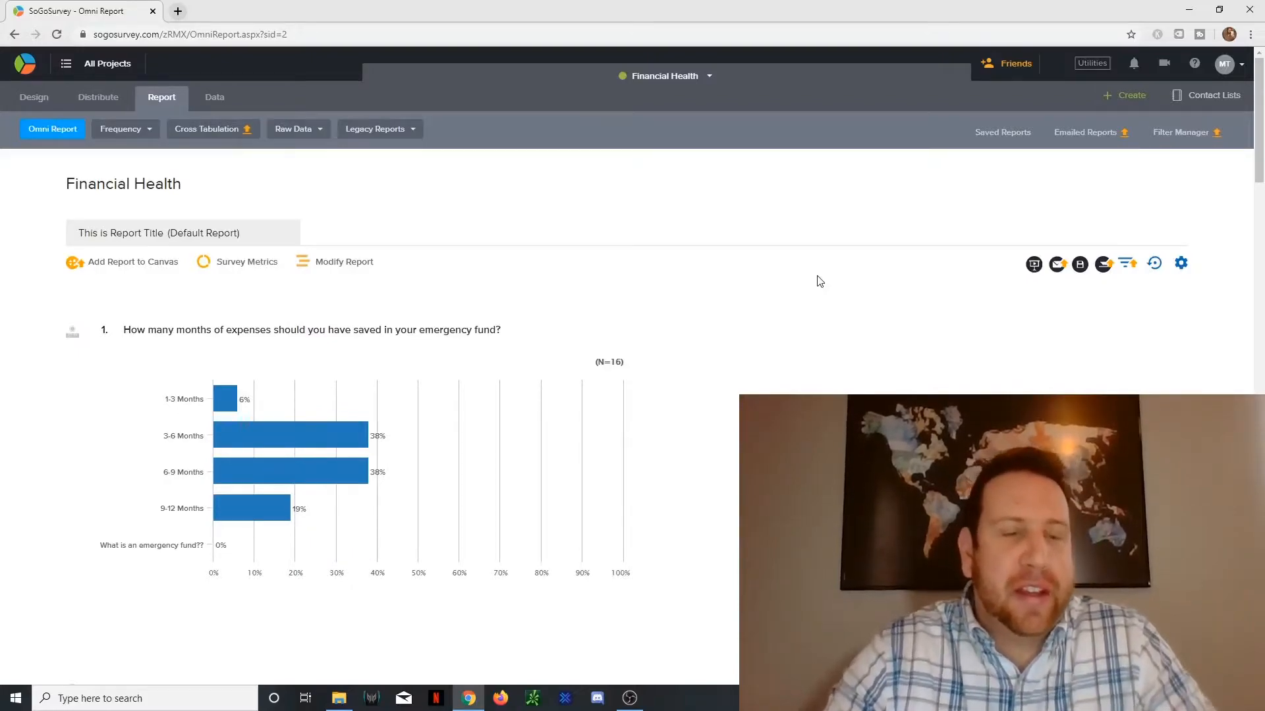
mouse_move(58, 410)
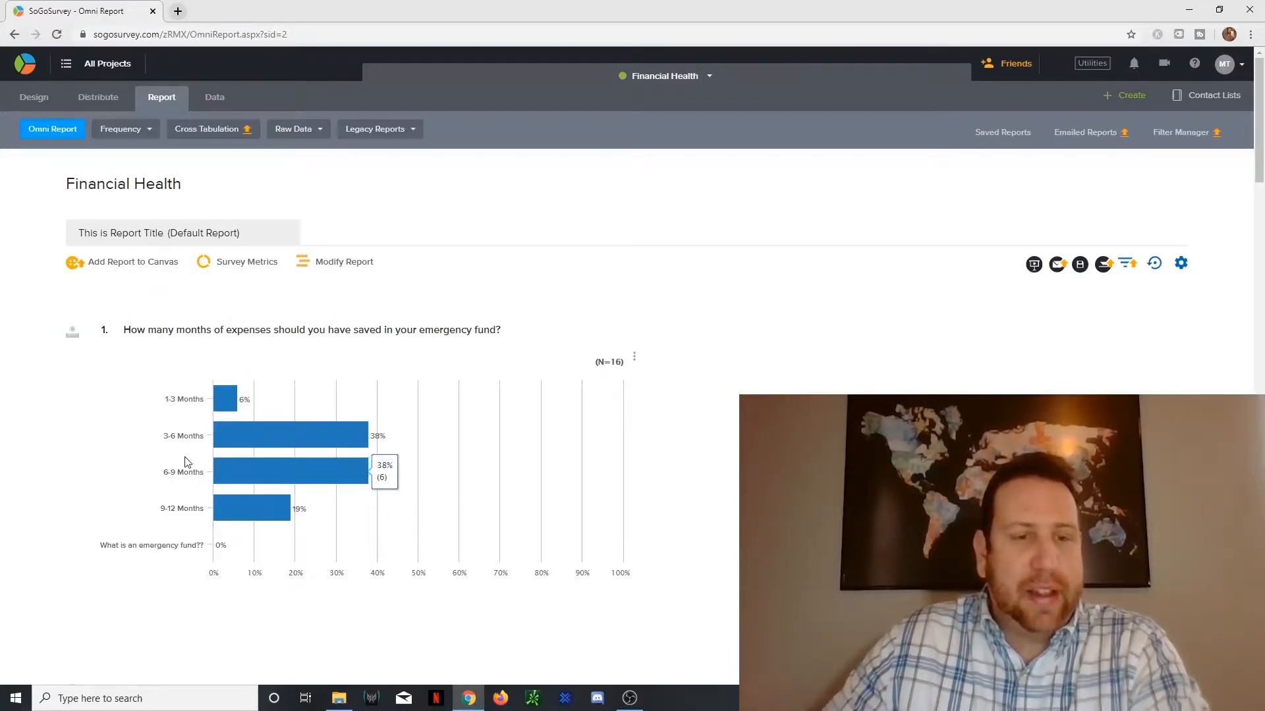
mouse_move(248, 482)
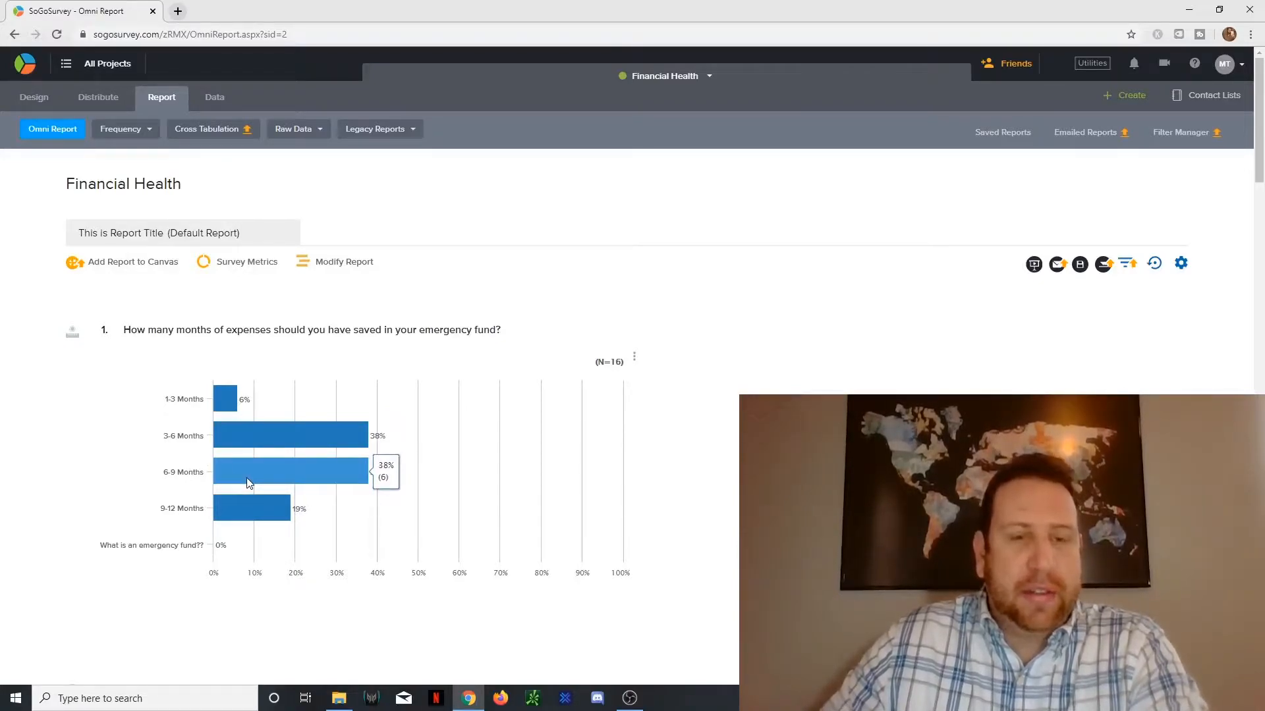
mouse_move(296, 442)
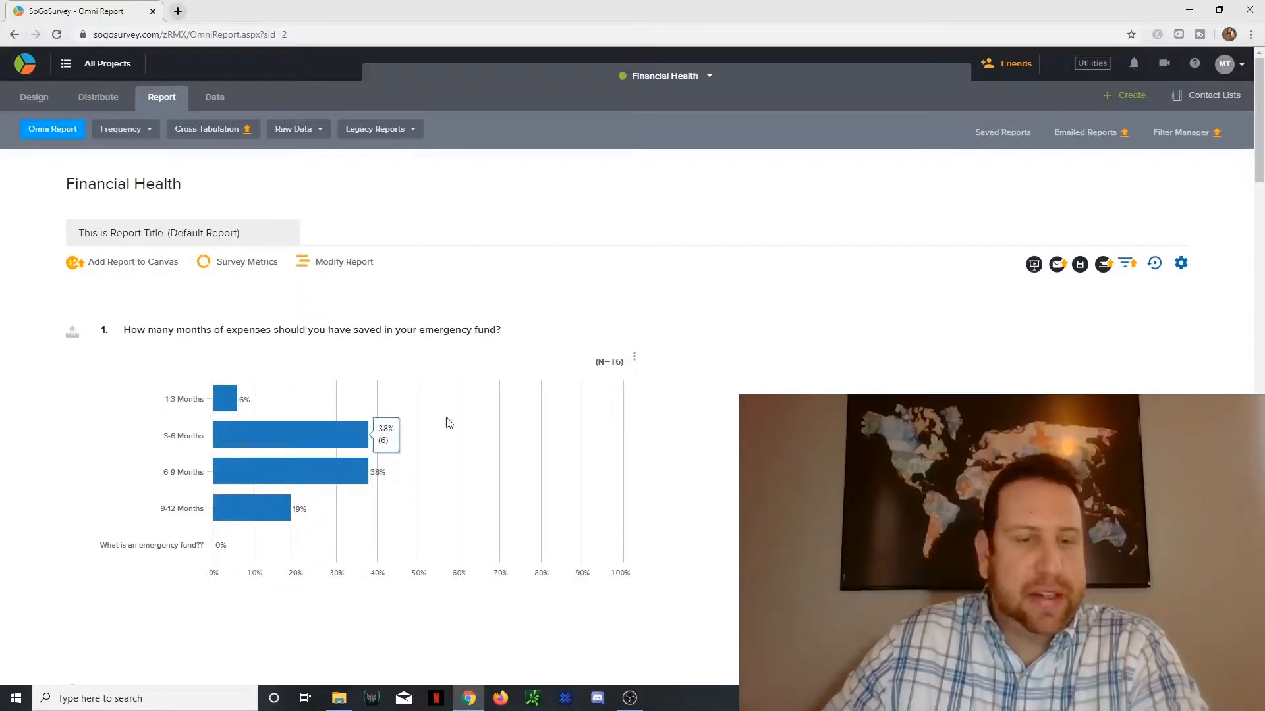
mouse_move(426, 431)
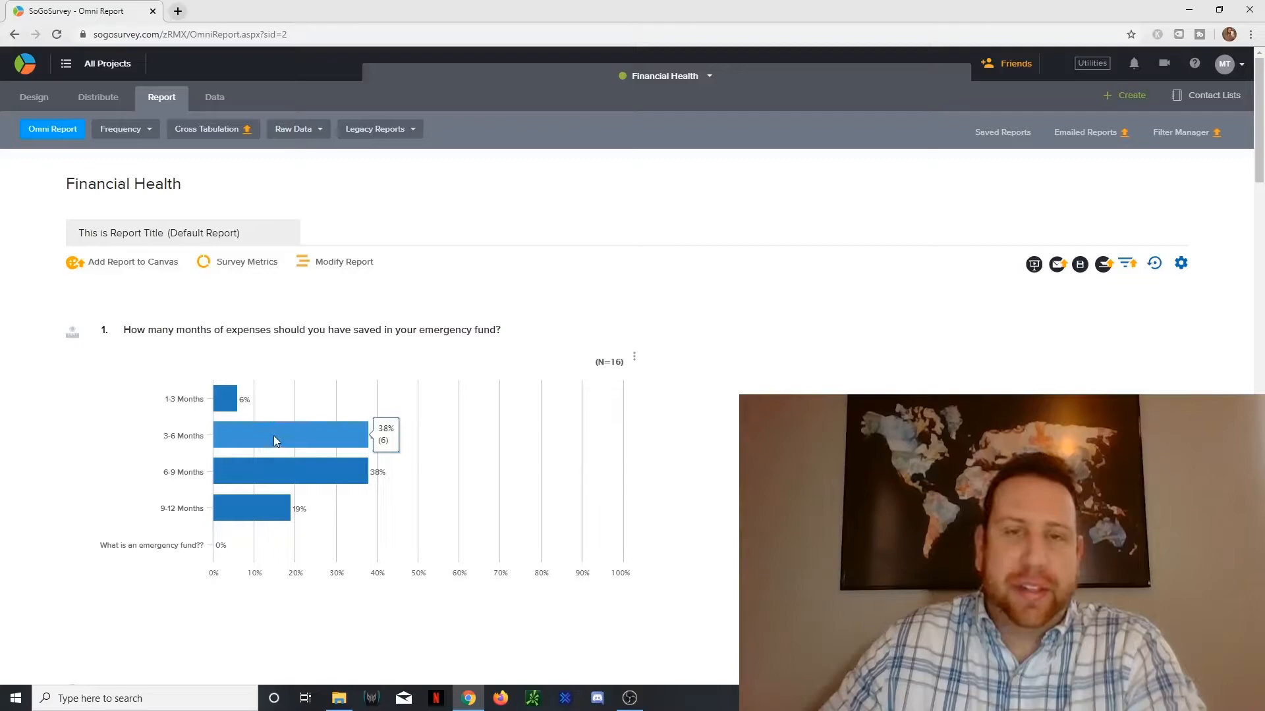
mouse_move(320, 438)
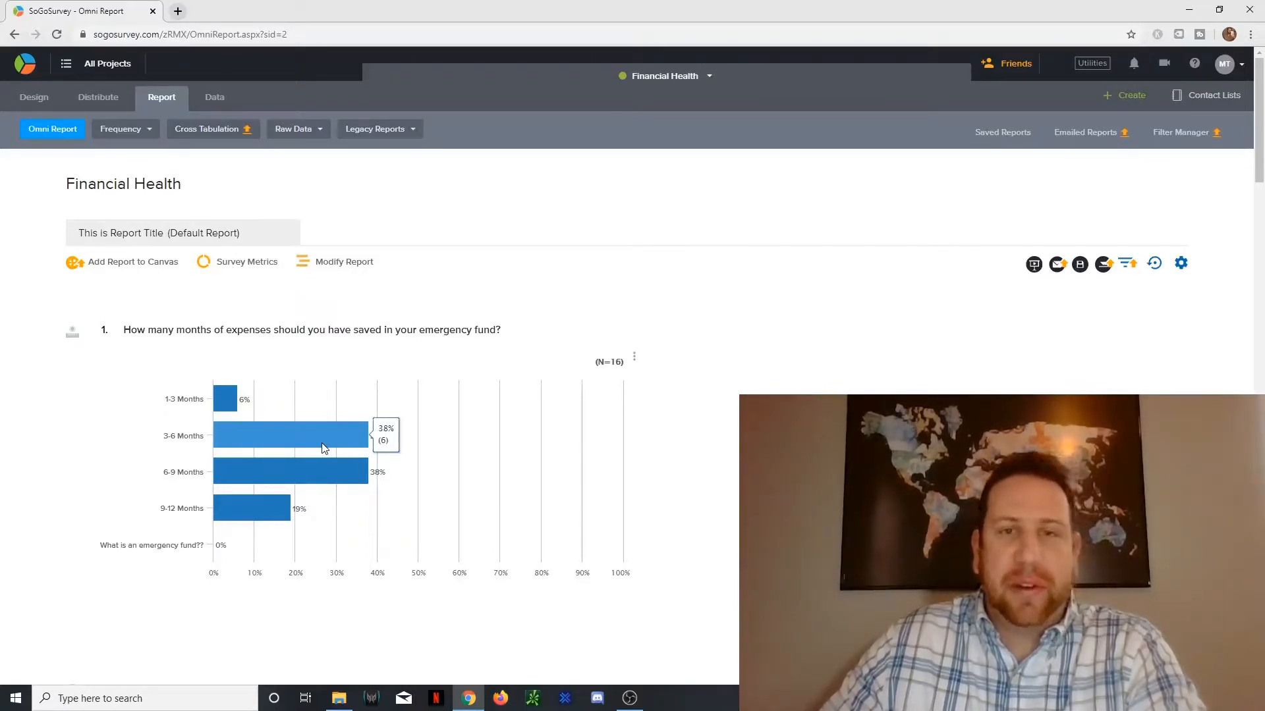
mouse_move(375, 449)
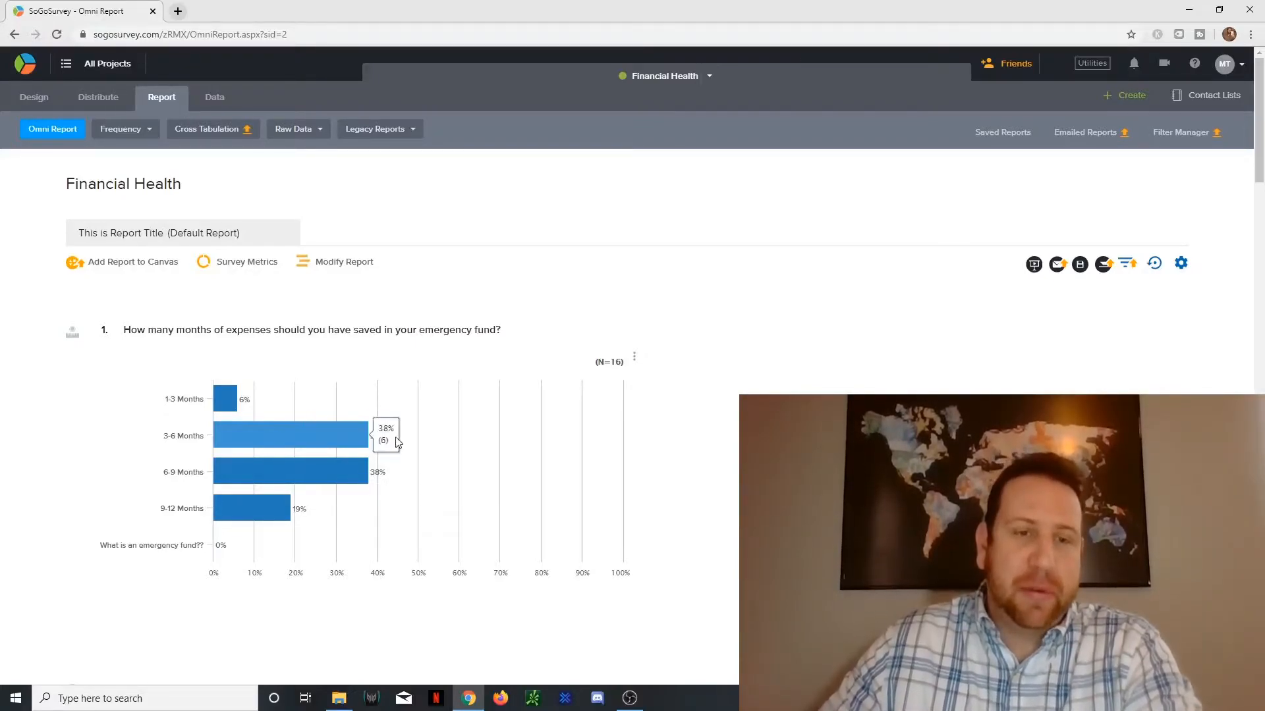
scroll("down", 3)
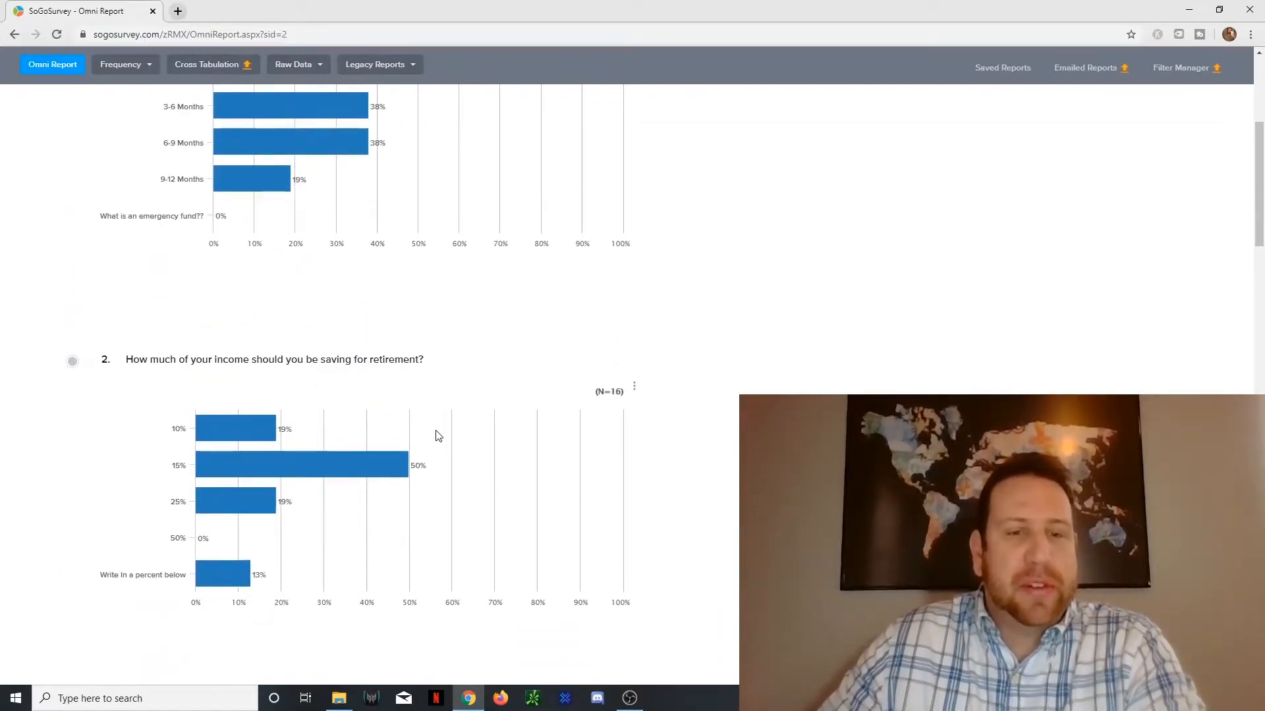
mouse_move(396, 464)
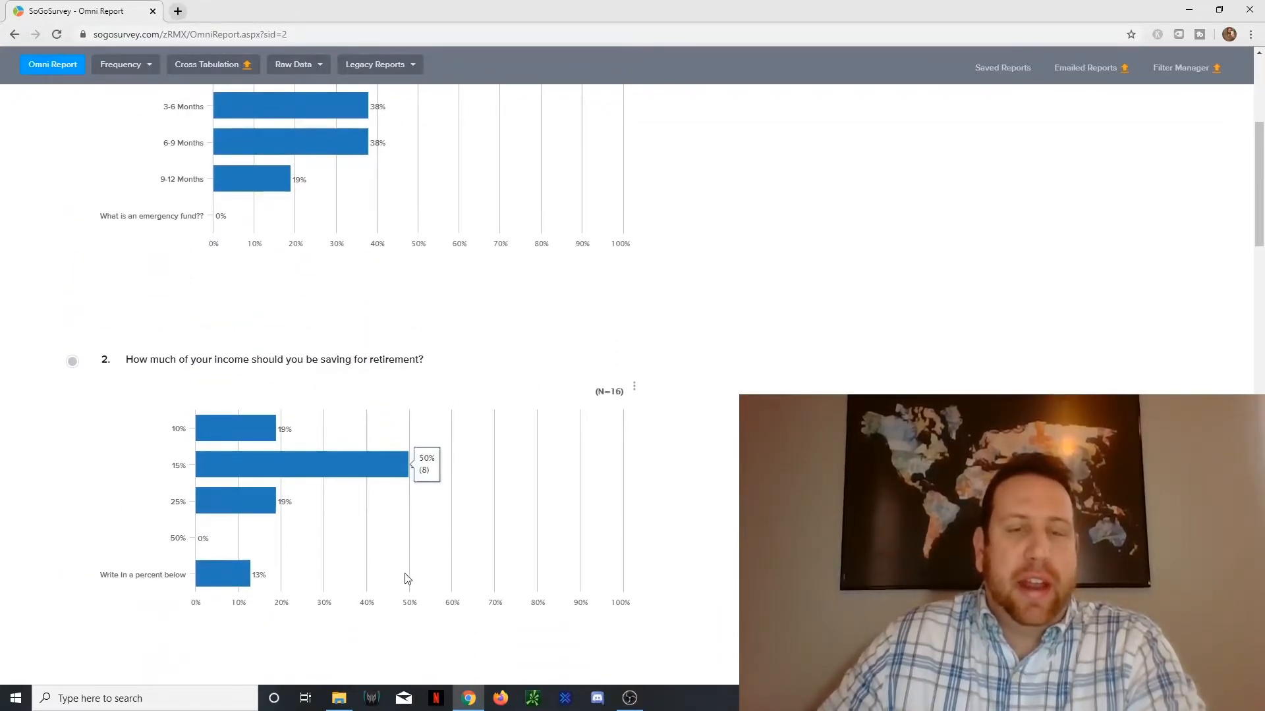
mouse_move(194, 482)
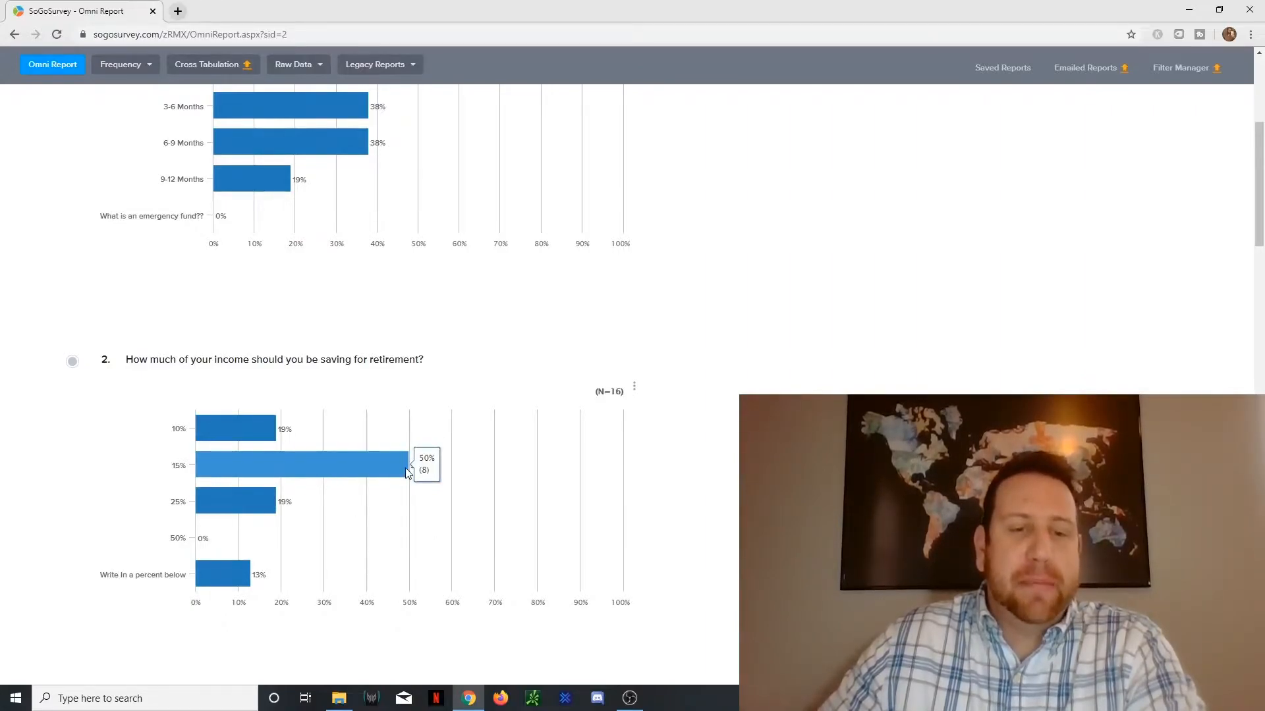
mouse_move(278, 430)
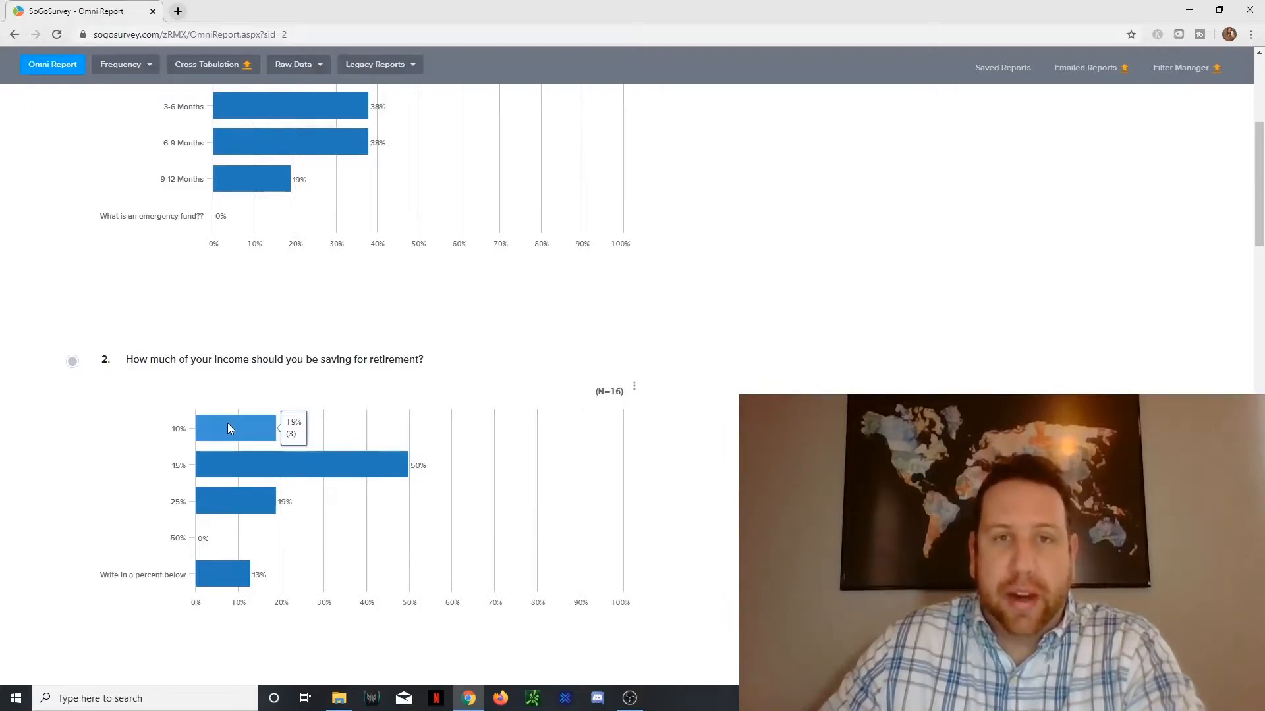
mouse_move(278, 439)
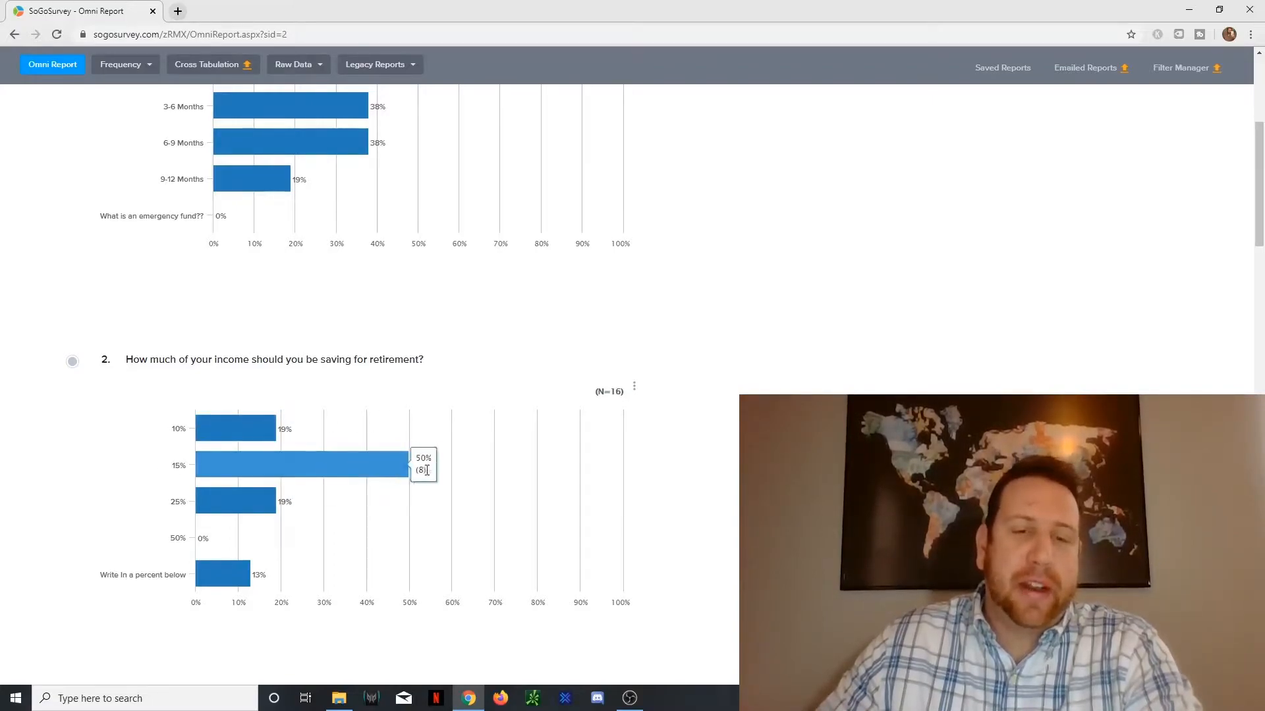
mouse_move(398, 487)
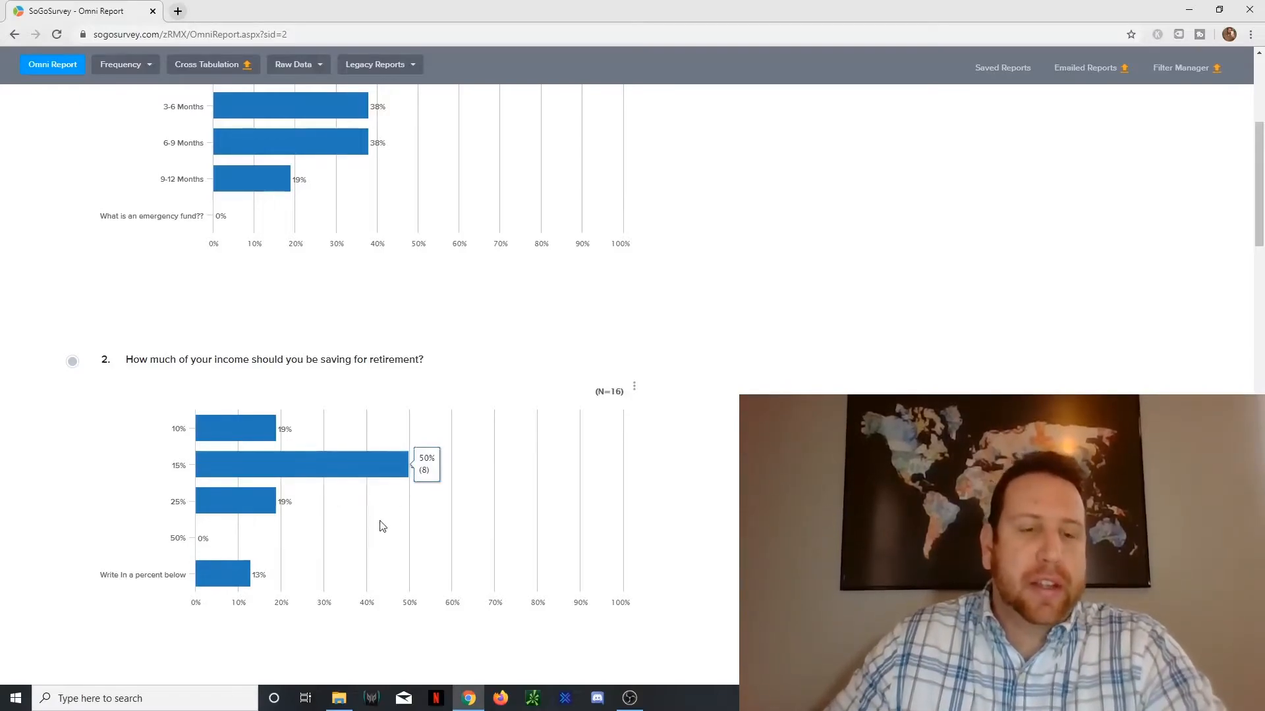
mouse_move(201, 525)
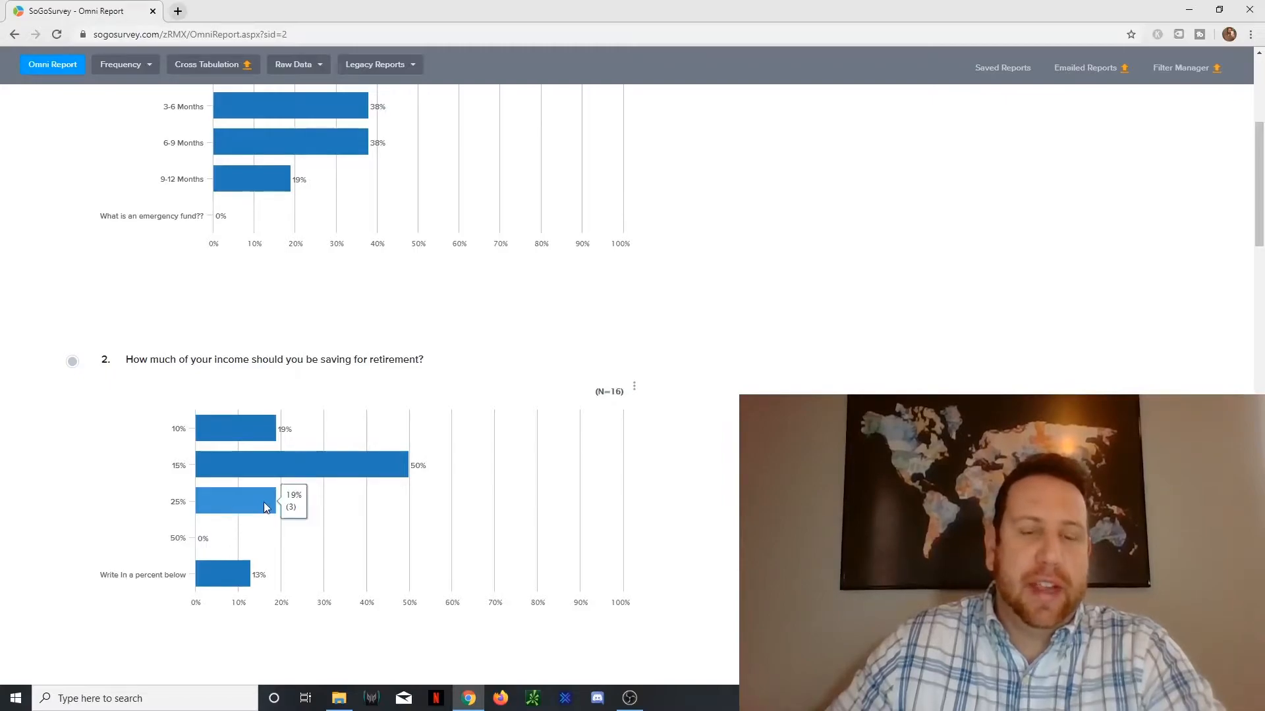
mouse_move(364, 525)
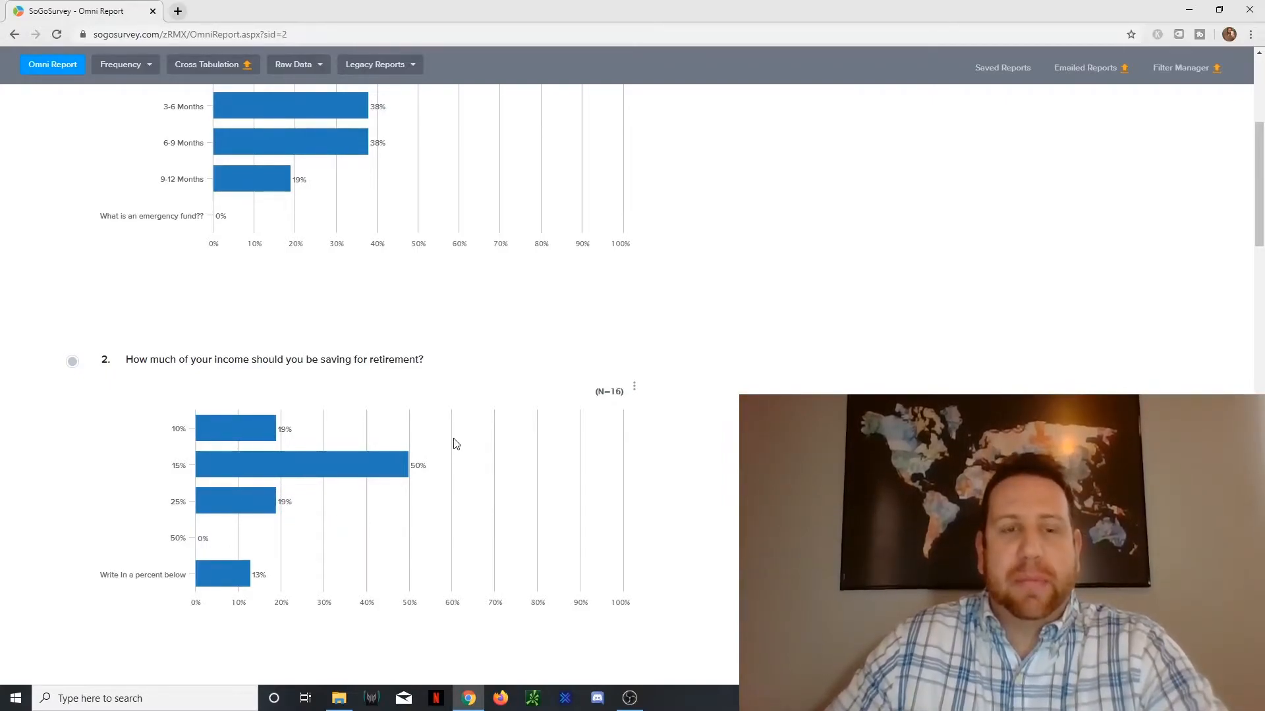
scroll("down", 3)
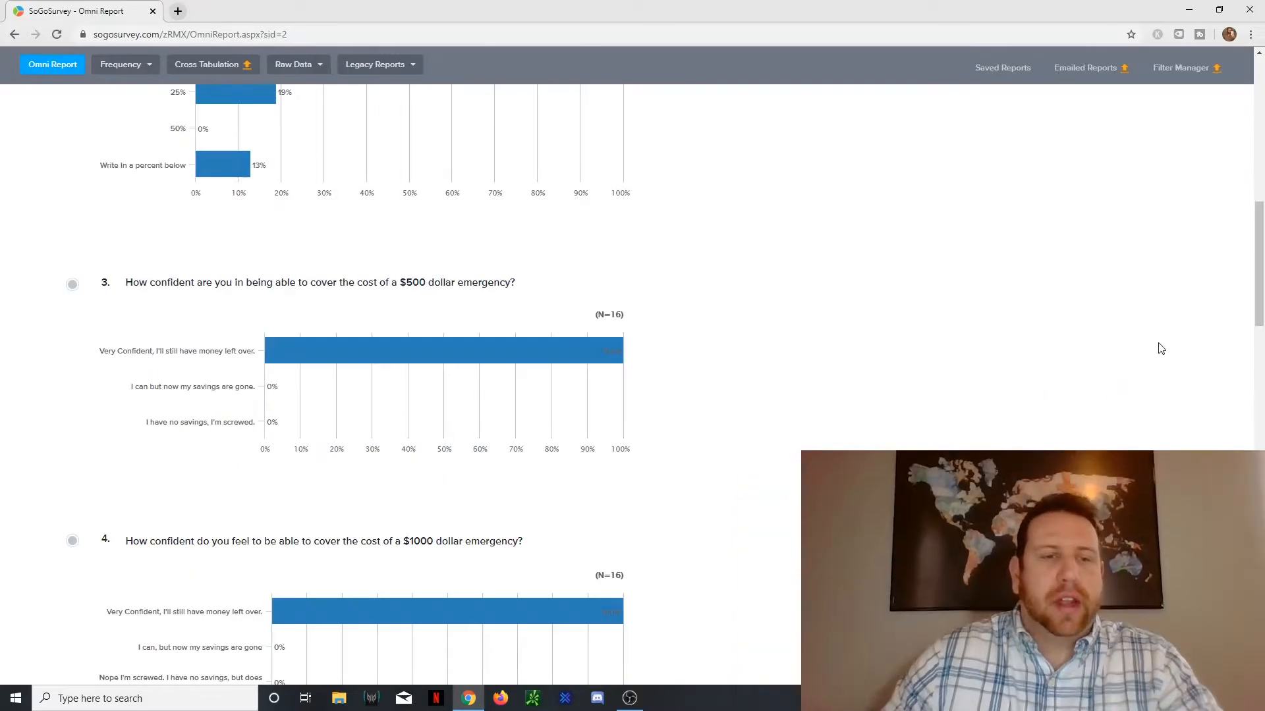
mouse_move(1156, 349)
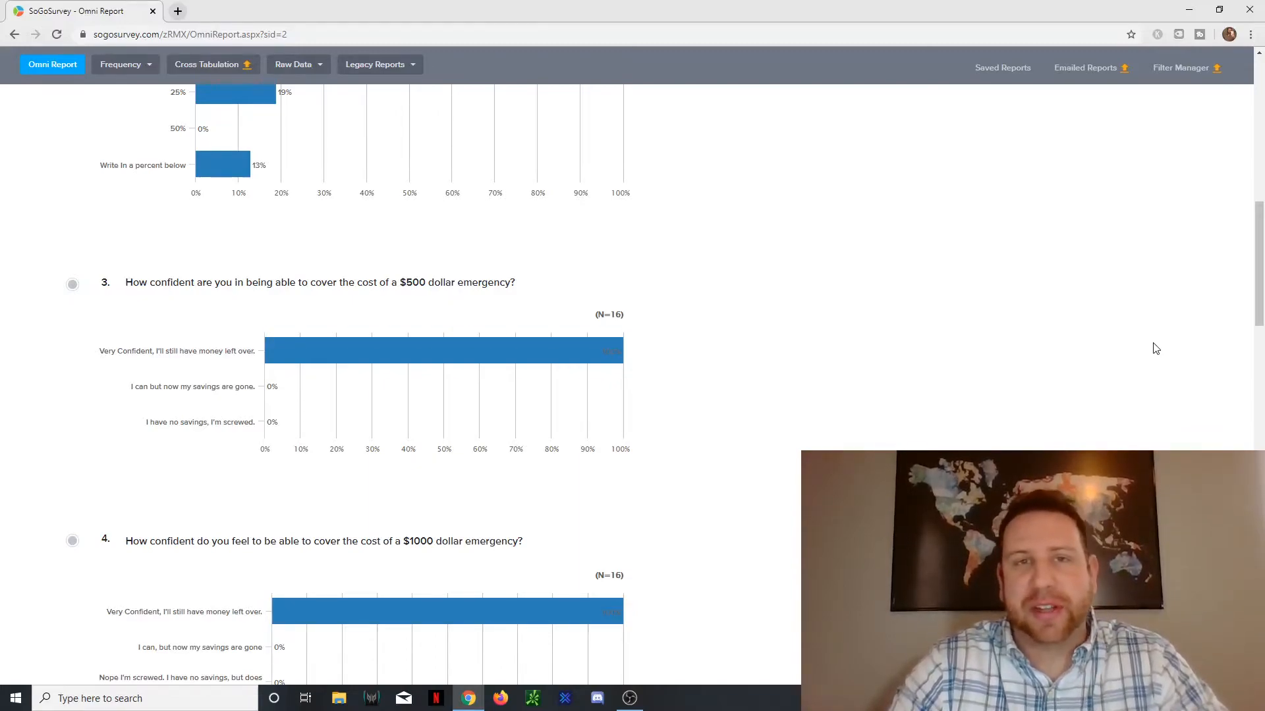
mouse_move(813, 370)
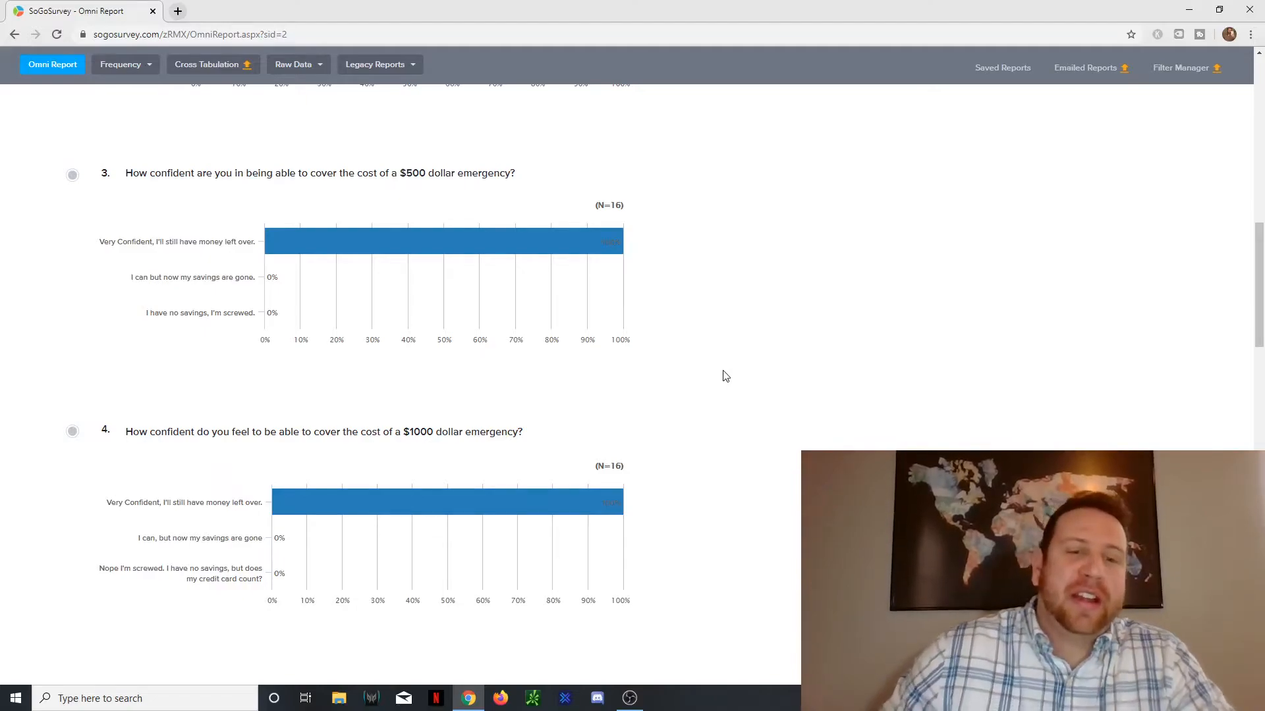
mouse_move(696, 362)
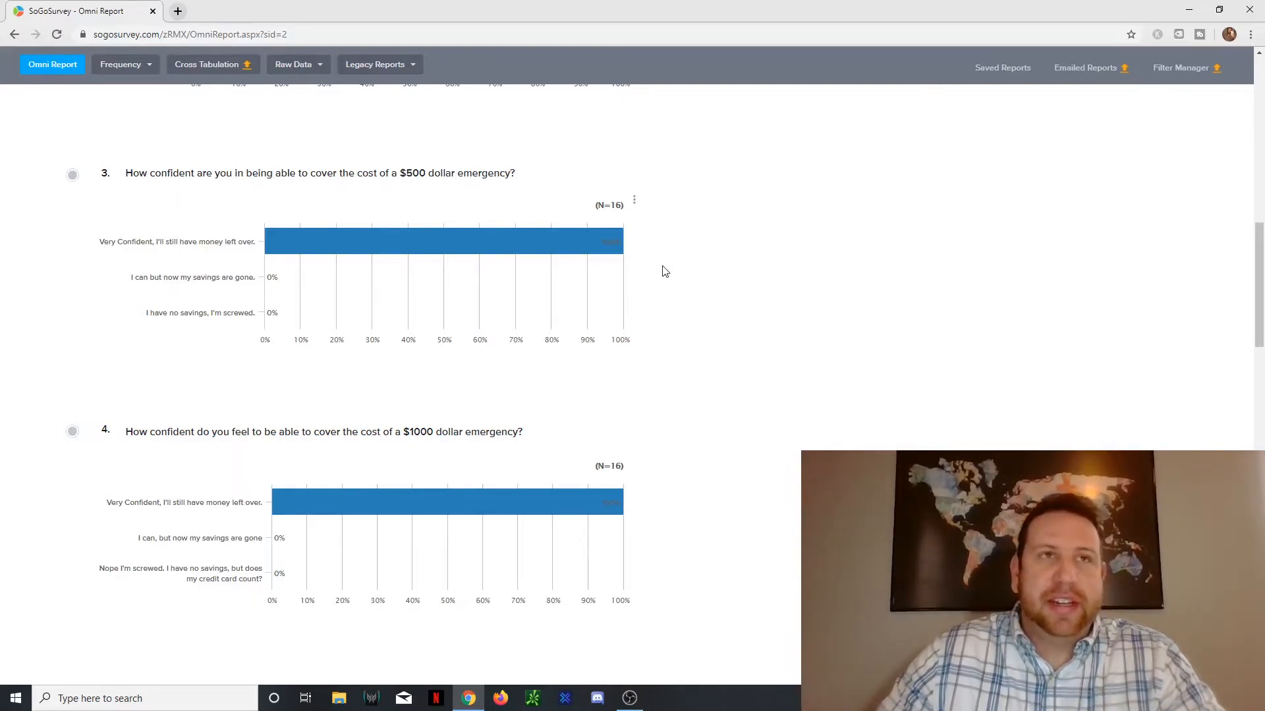
mouse_move(720, 280)
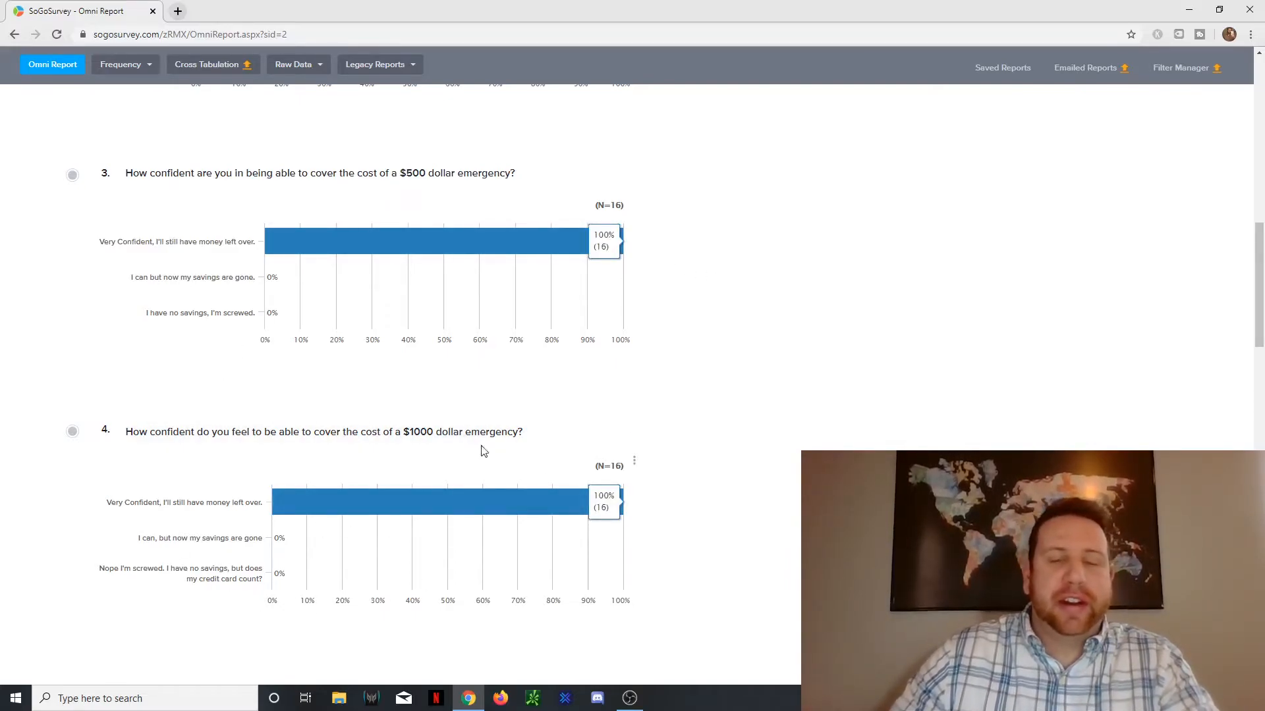
mouse_move(597, 365)
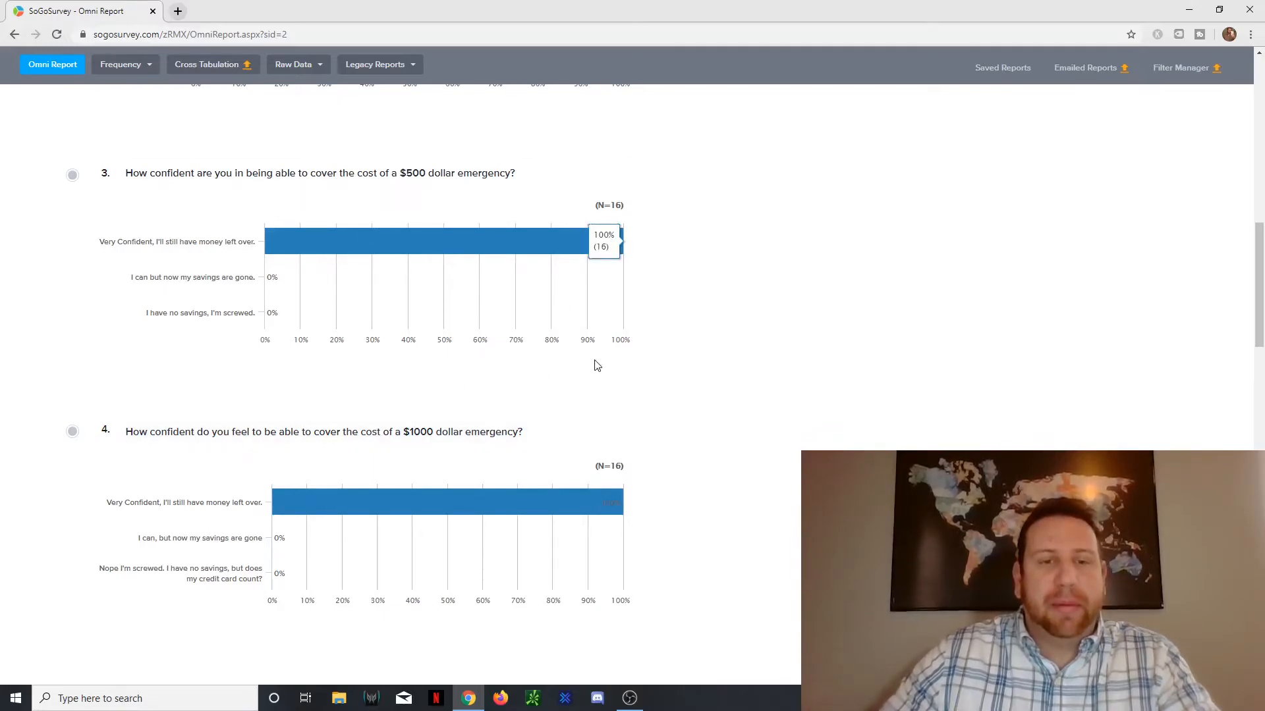
scroll("down", 3)
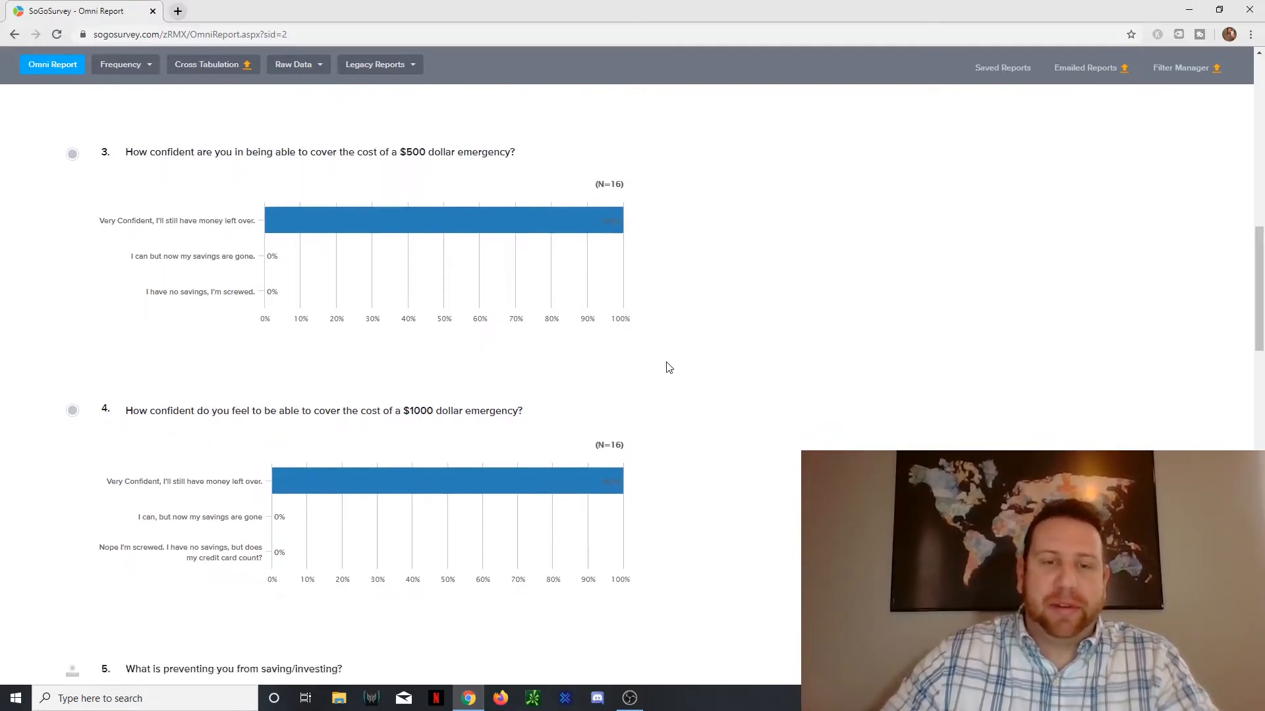
scroll("down", 3)
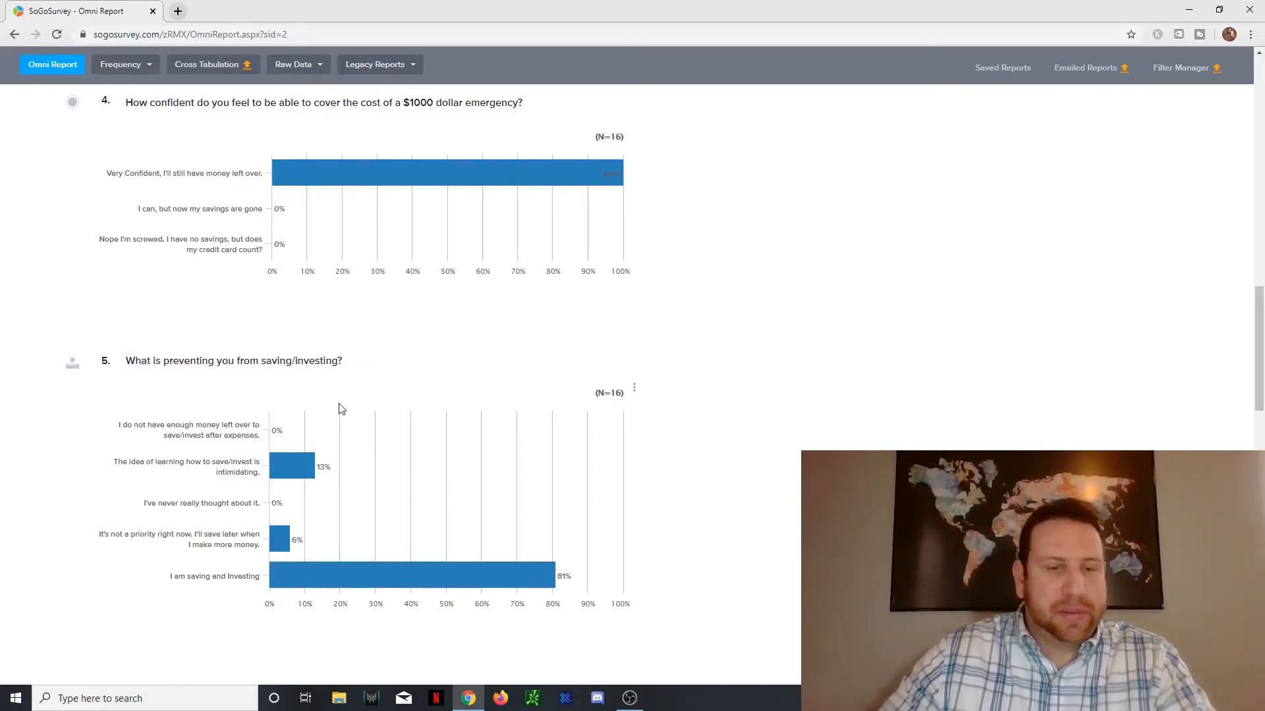
mouse_move(480, 575)
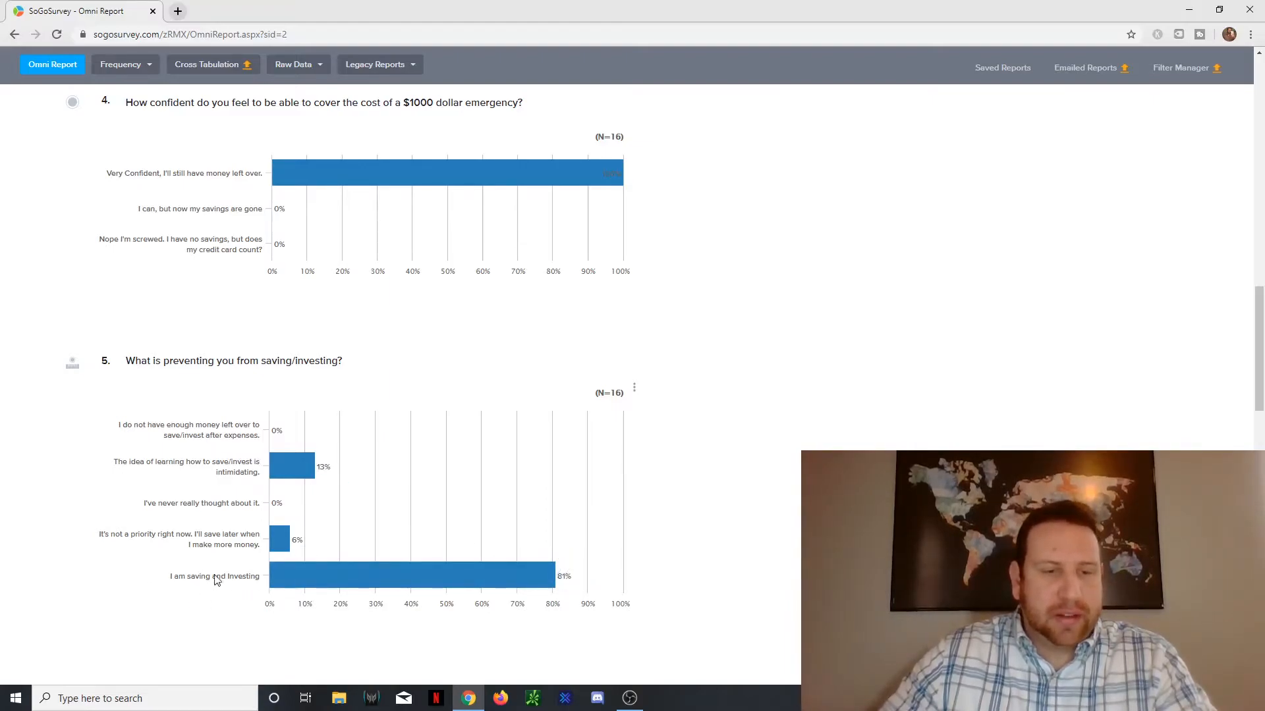
mouse_move(552, 576)
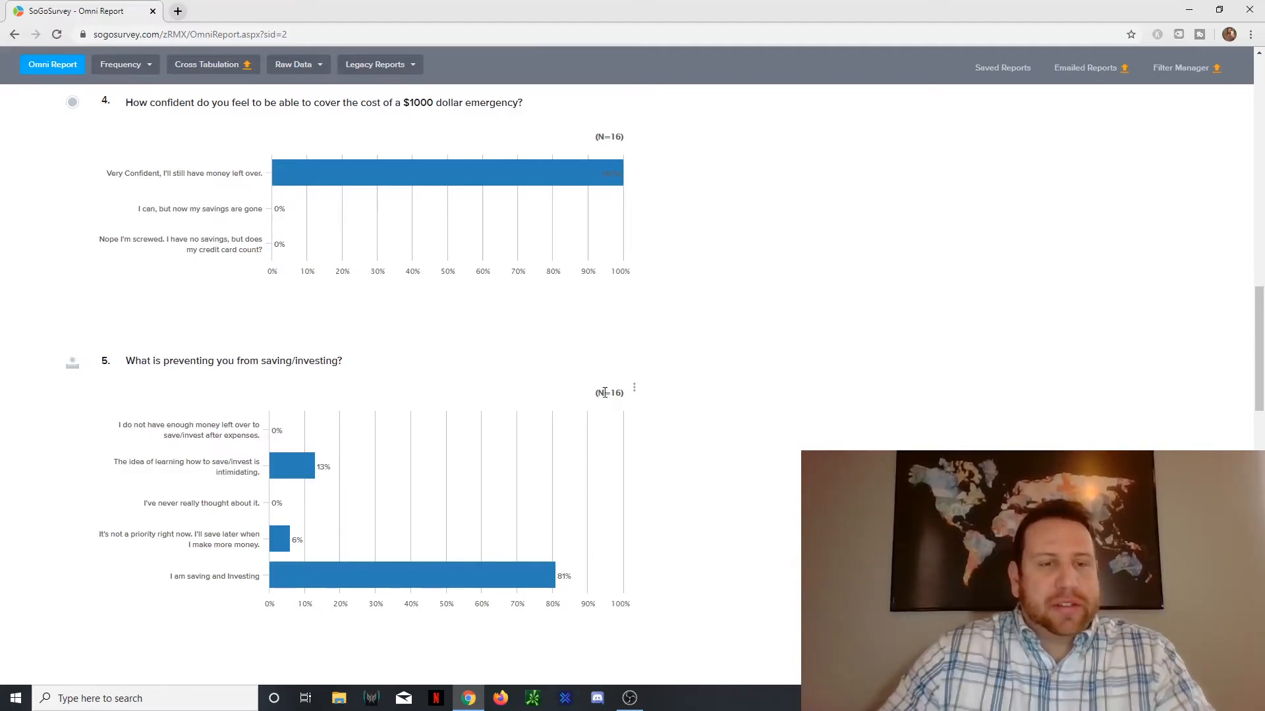
scroll("down", 3)
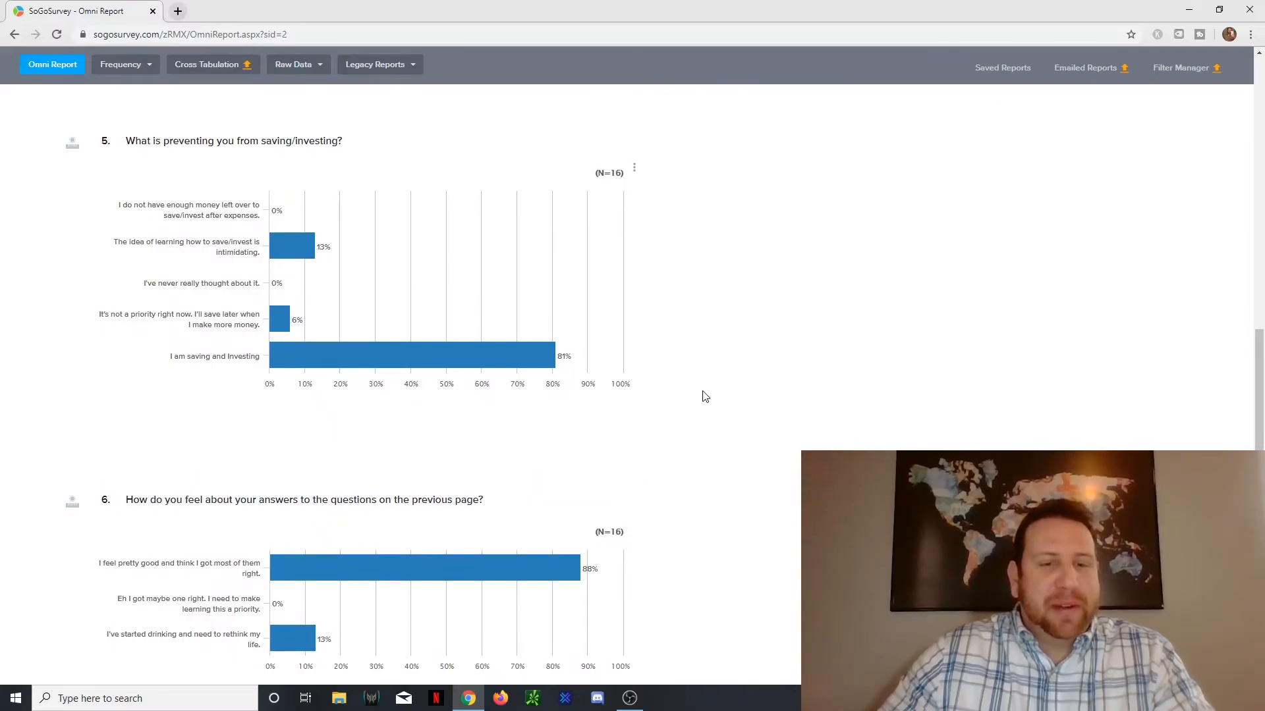
mouse_move(708, 417)
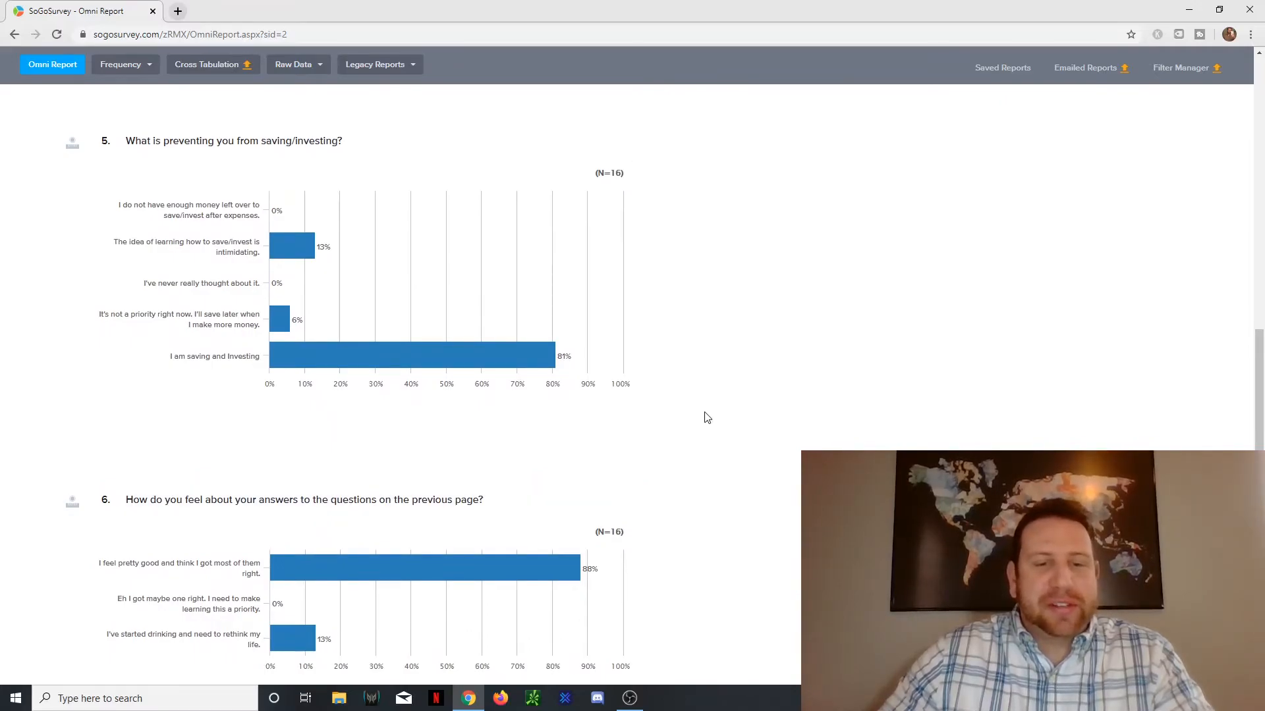
scroll("down", 3)
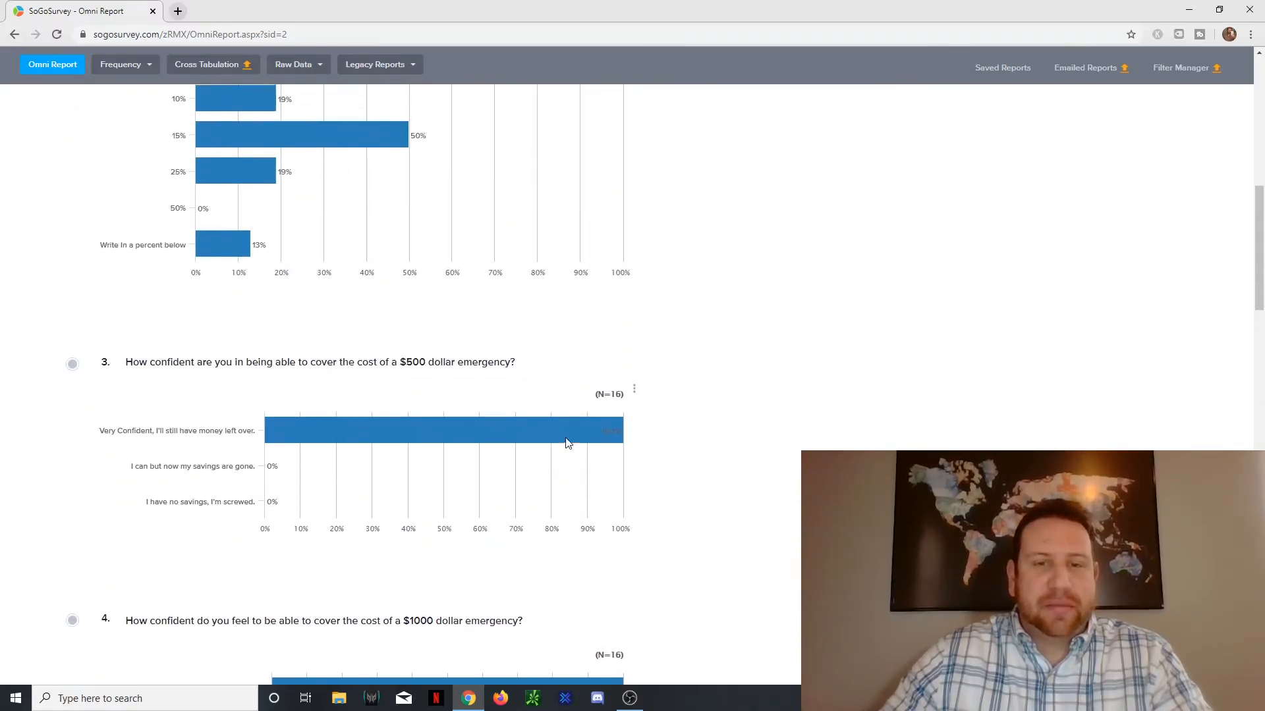
scroll("down", 3)
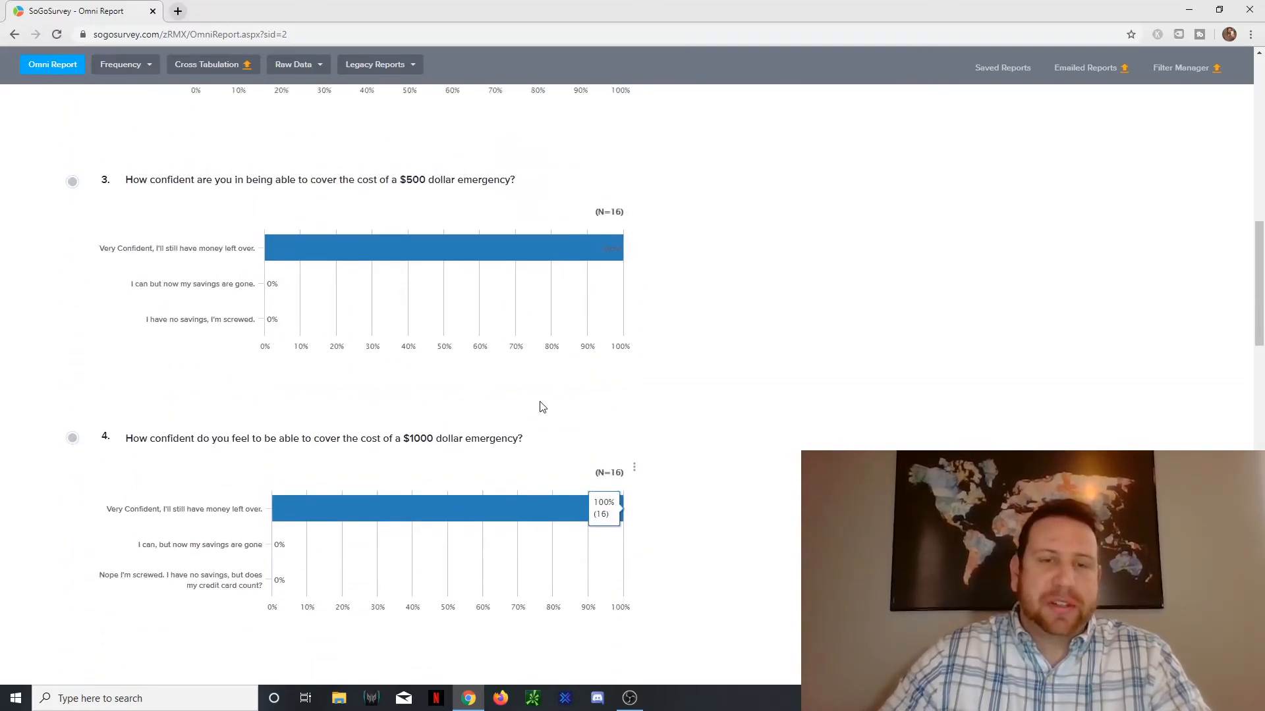
scroll("down", 3)
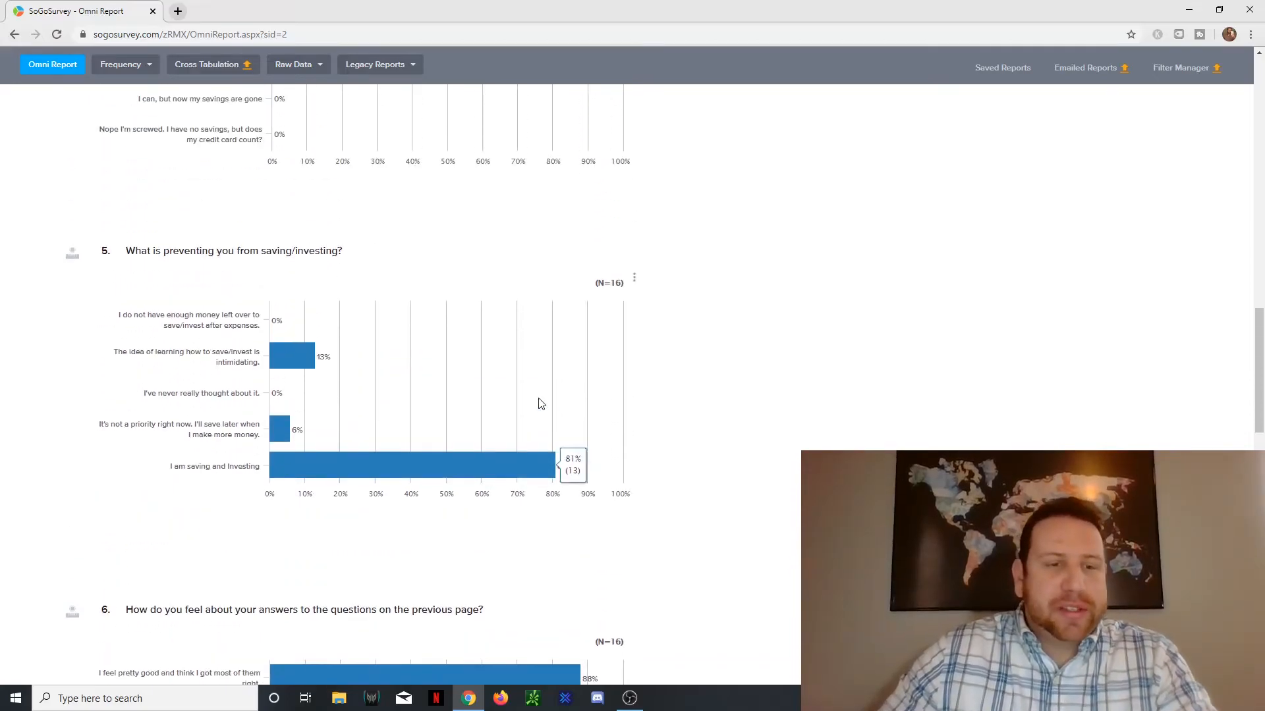
scroll("down", 3)
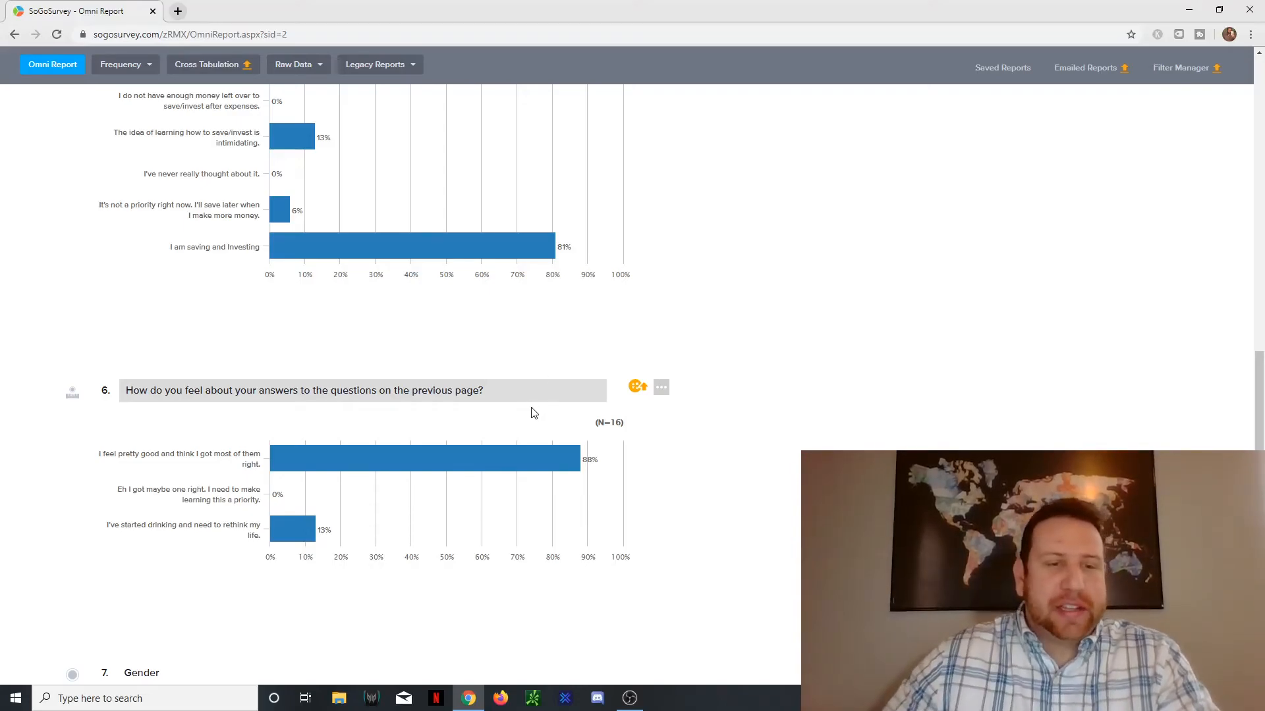
scroll("down", 3)
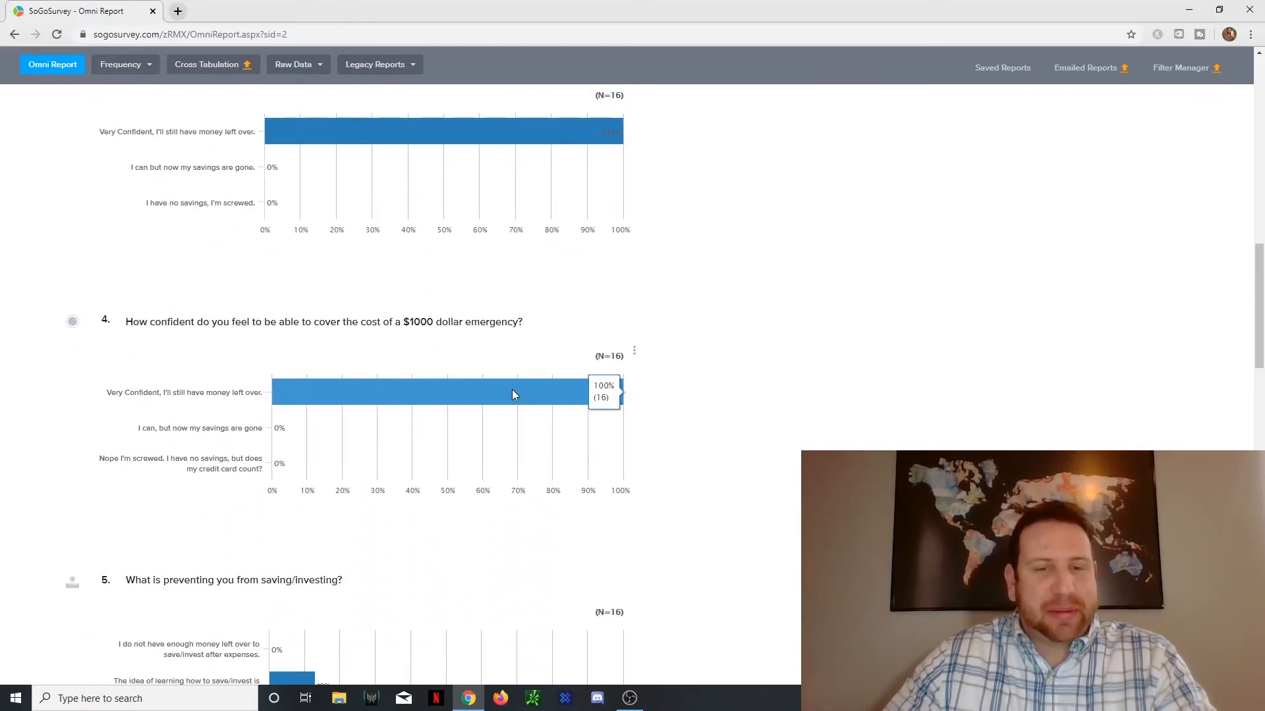
scroll("down", 3)
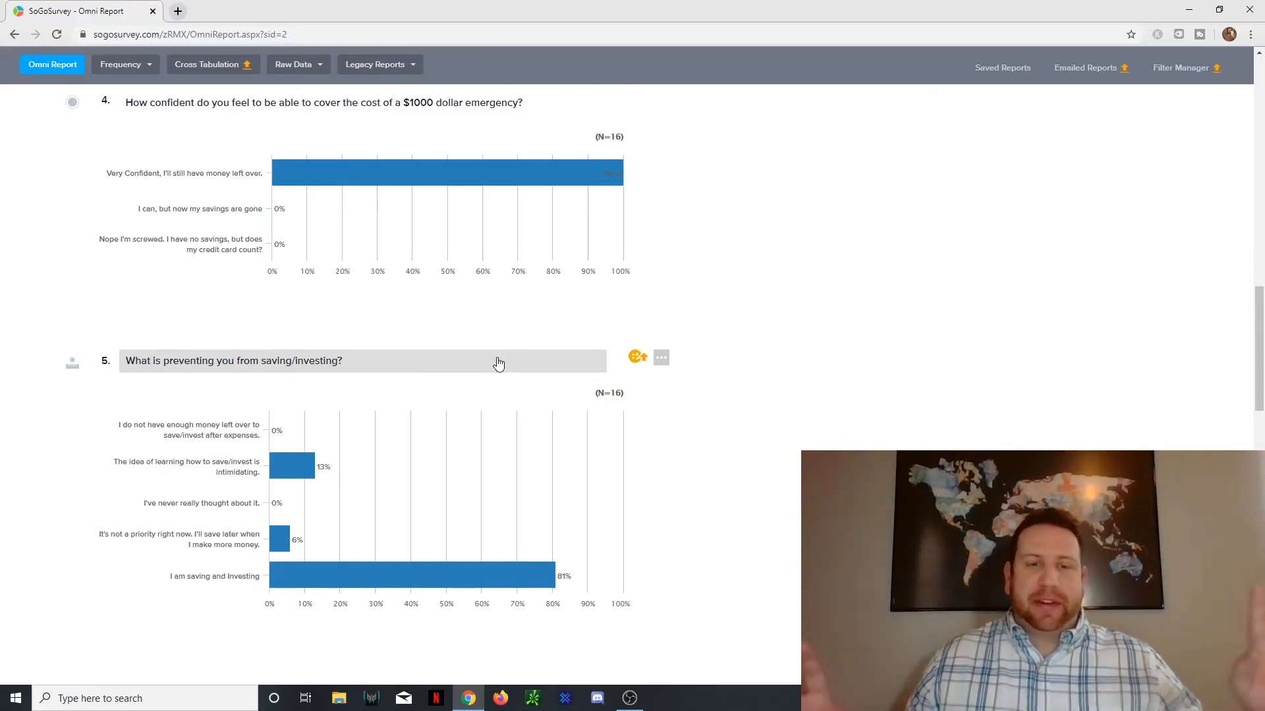
mouse_move(795, 275)
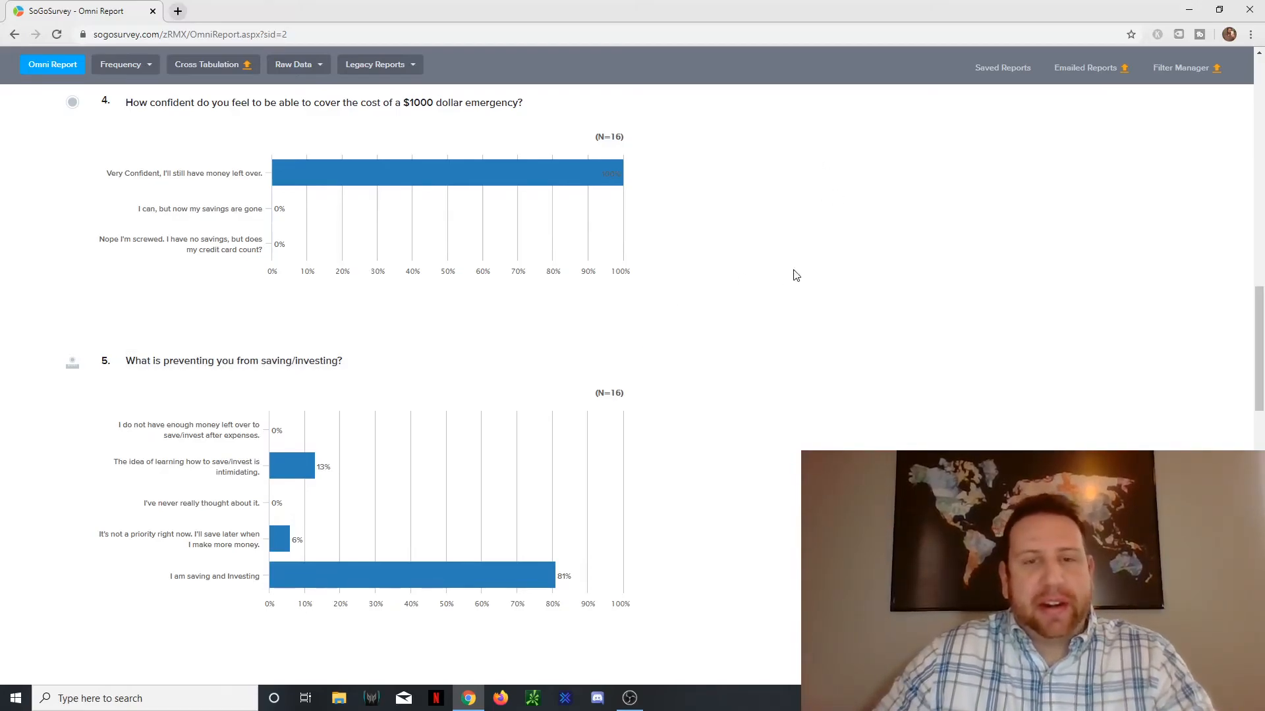
scroll("down", 3)
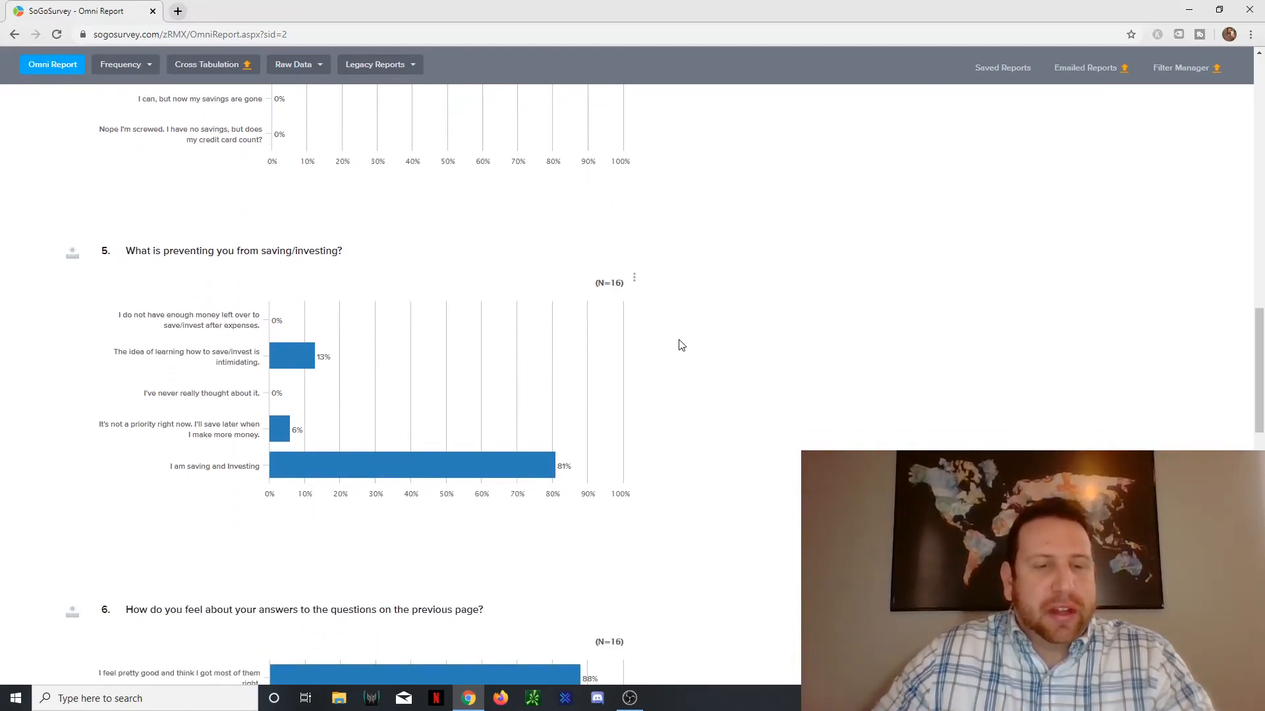
scroll("down", 3)
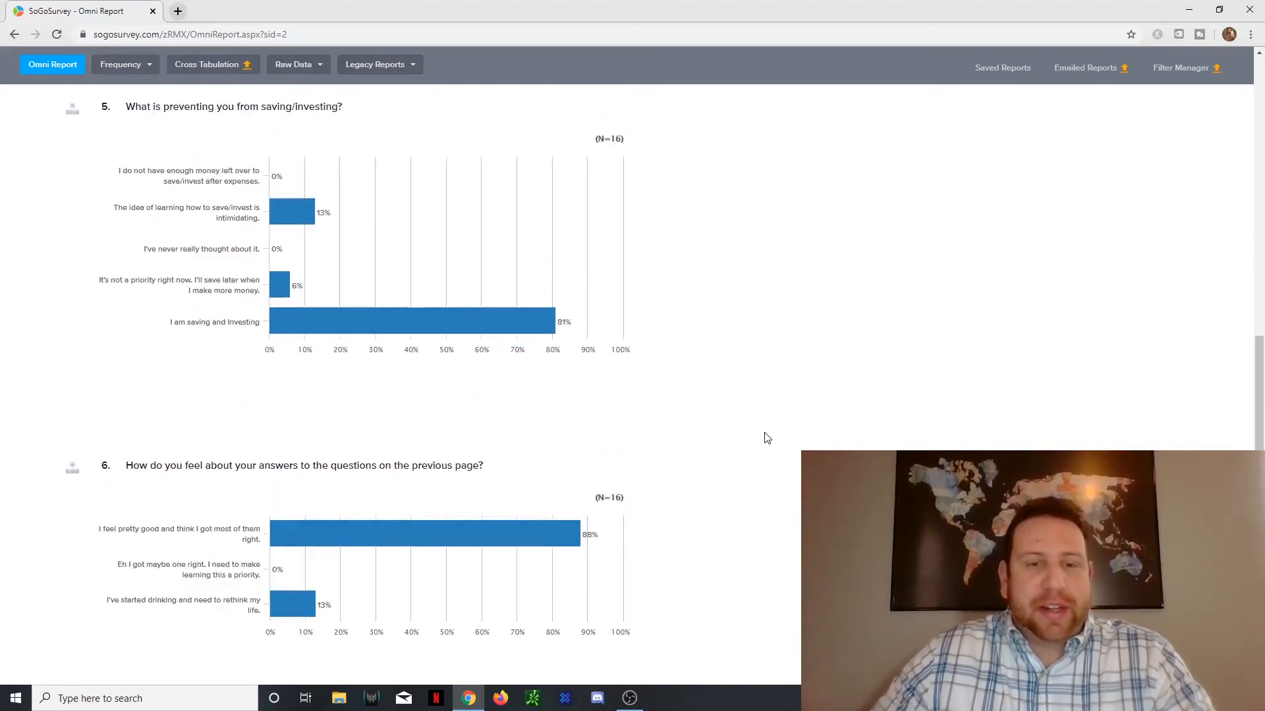
scroll("down", 3)
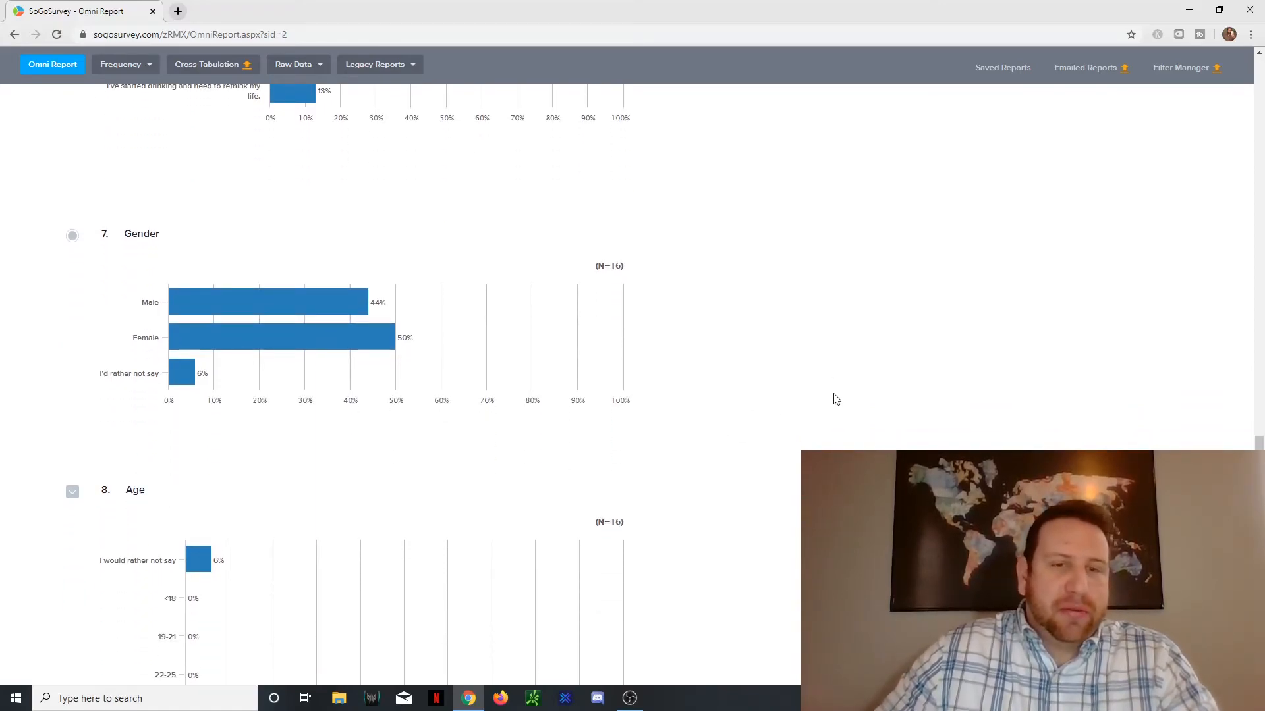
scroll("down", 3)
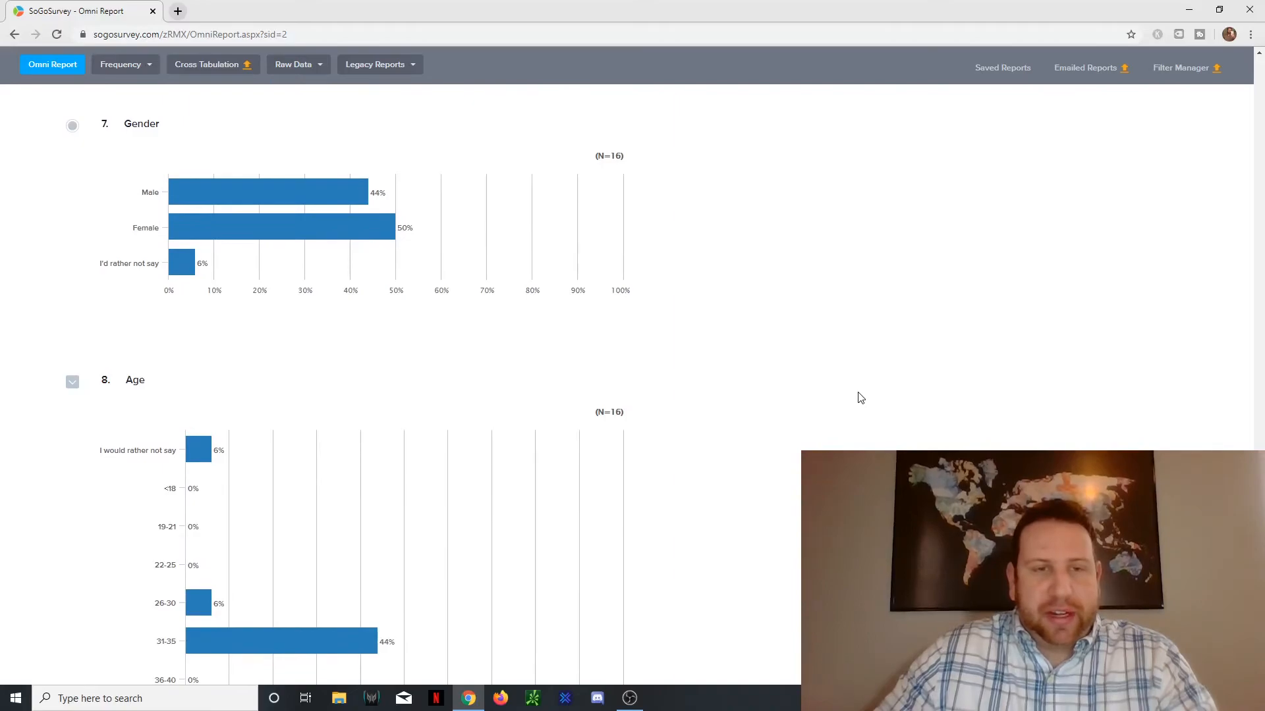
scroll("down", 3)
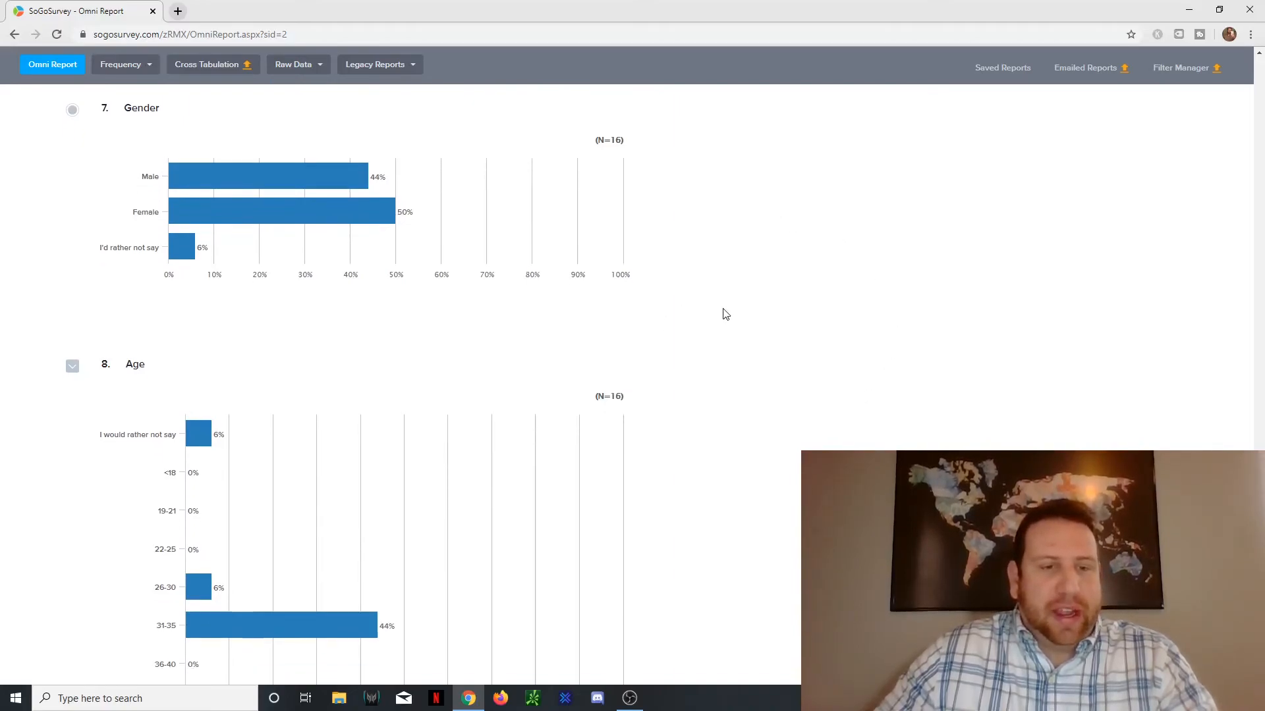
scroll("down", 3)
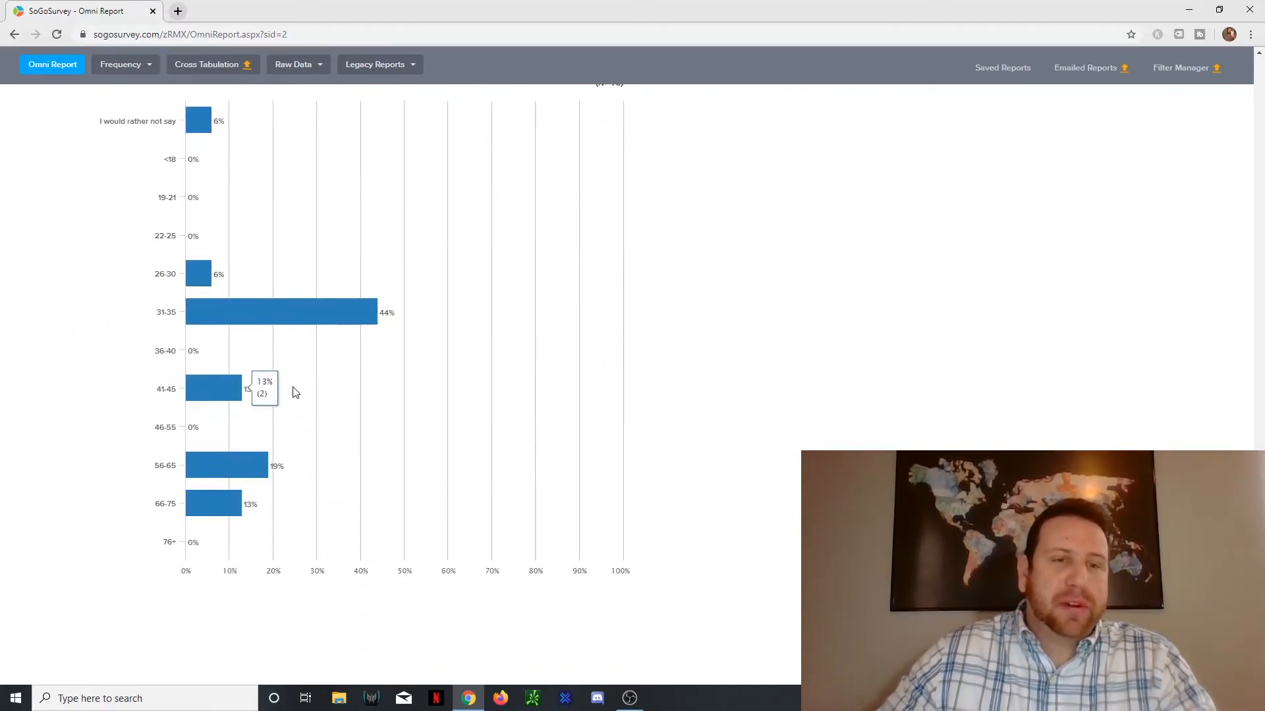
mouse_move(500, 452)
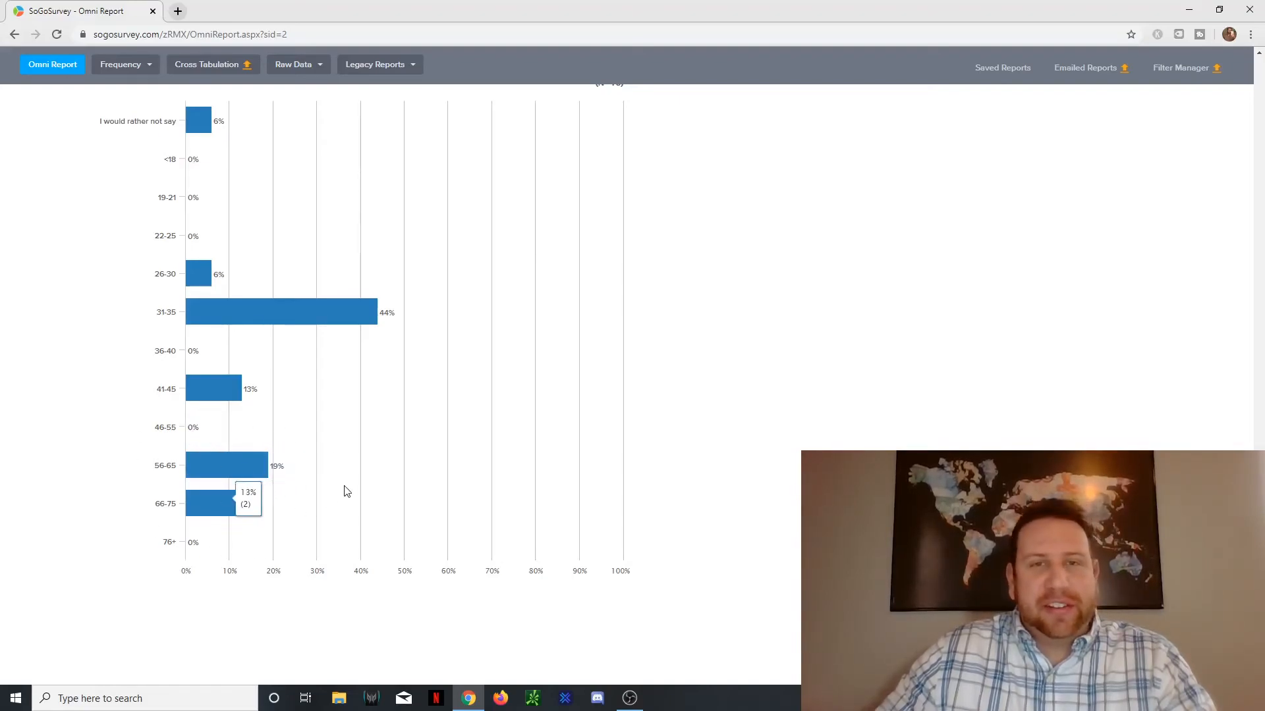
mouse_move(274, 467)
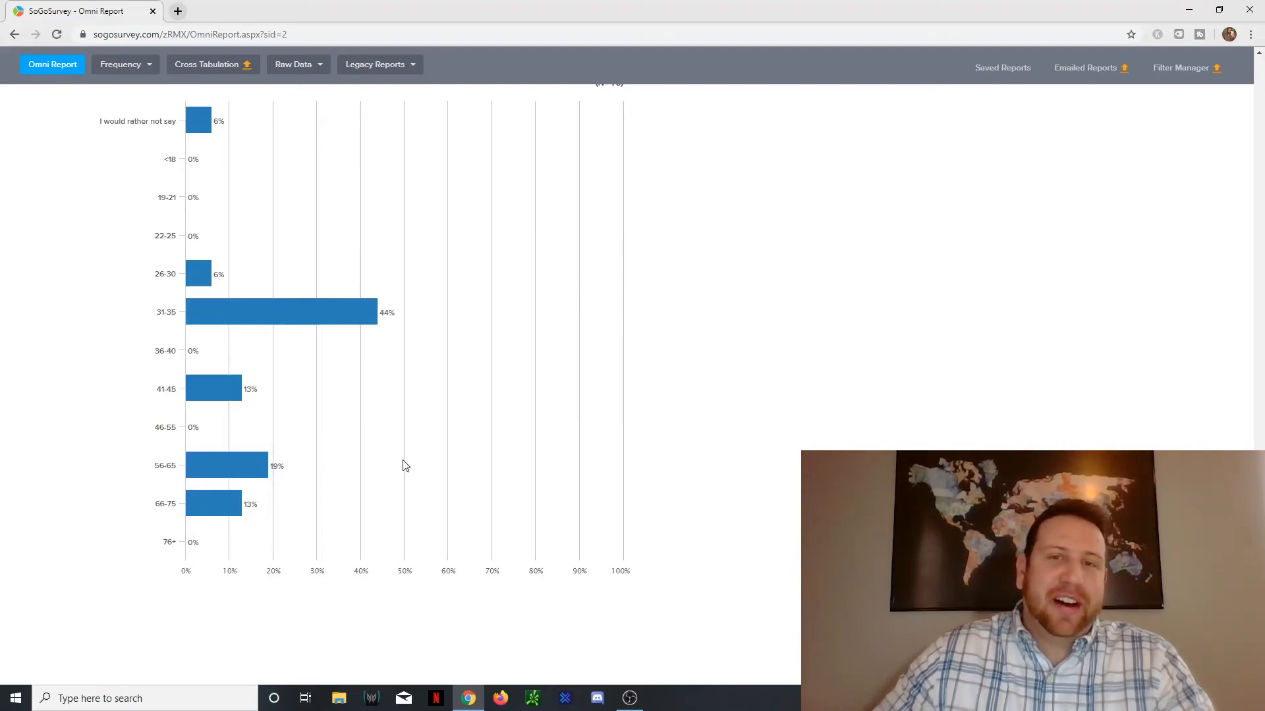
mouse_move(212, 504)
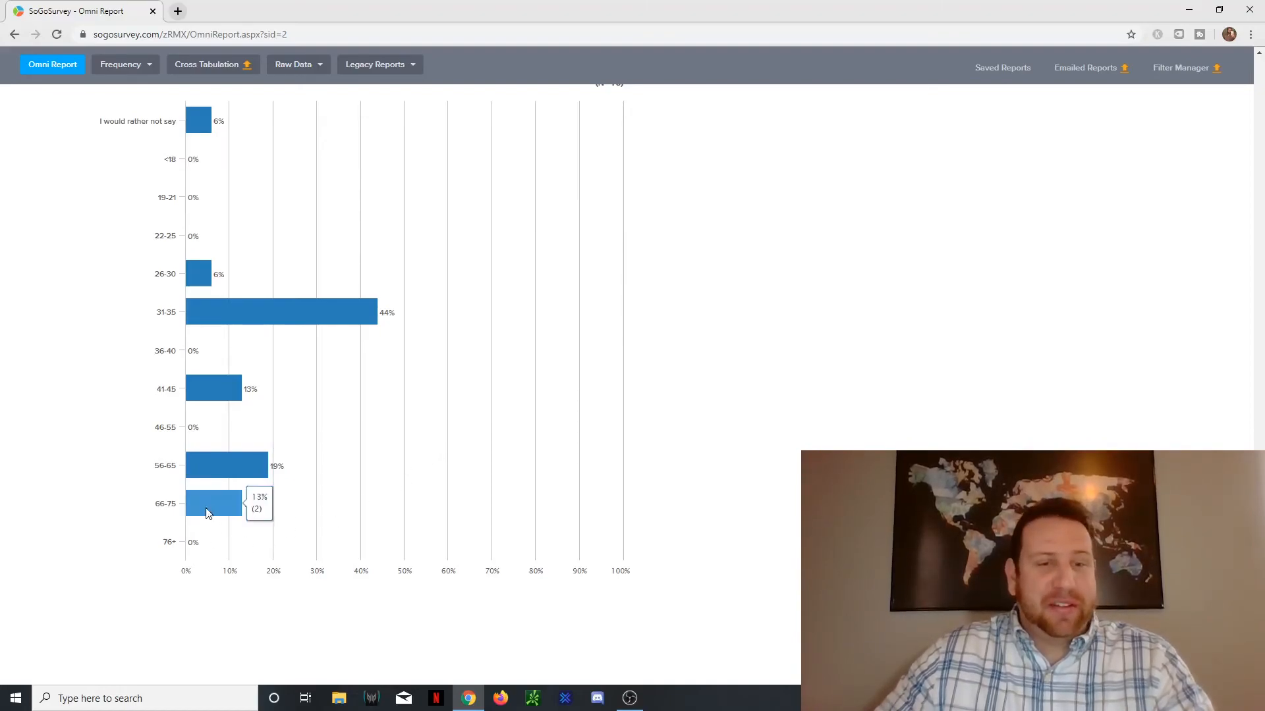
mouse_move(371, 460)
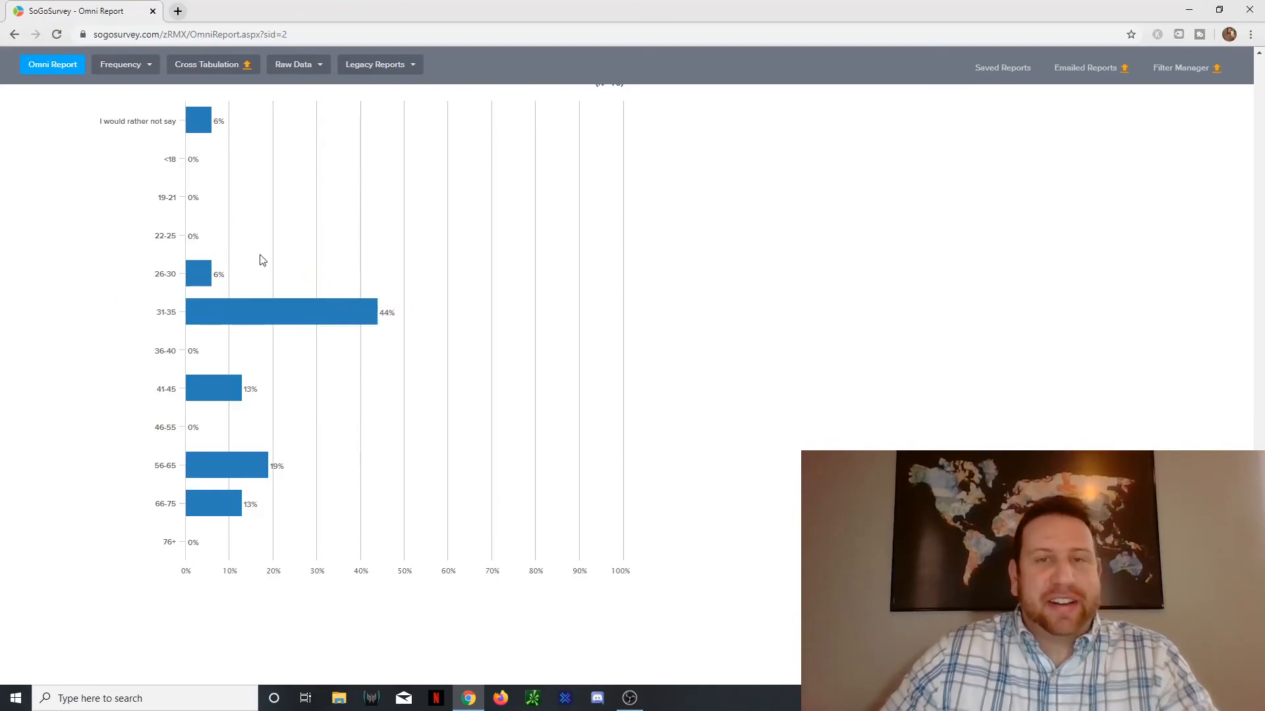
mouse_move(517, 304)
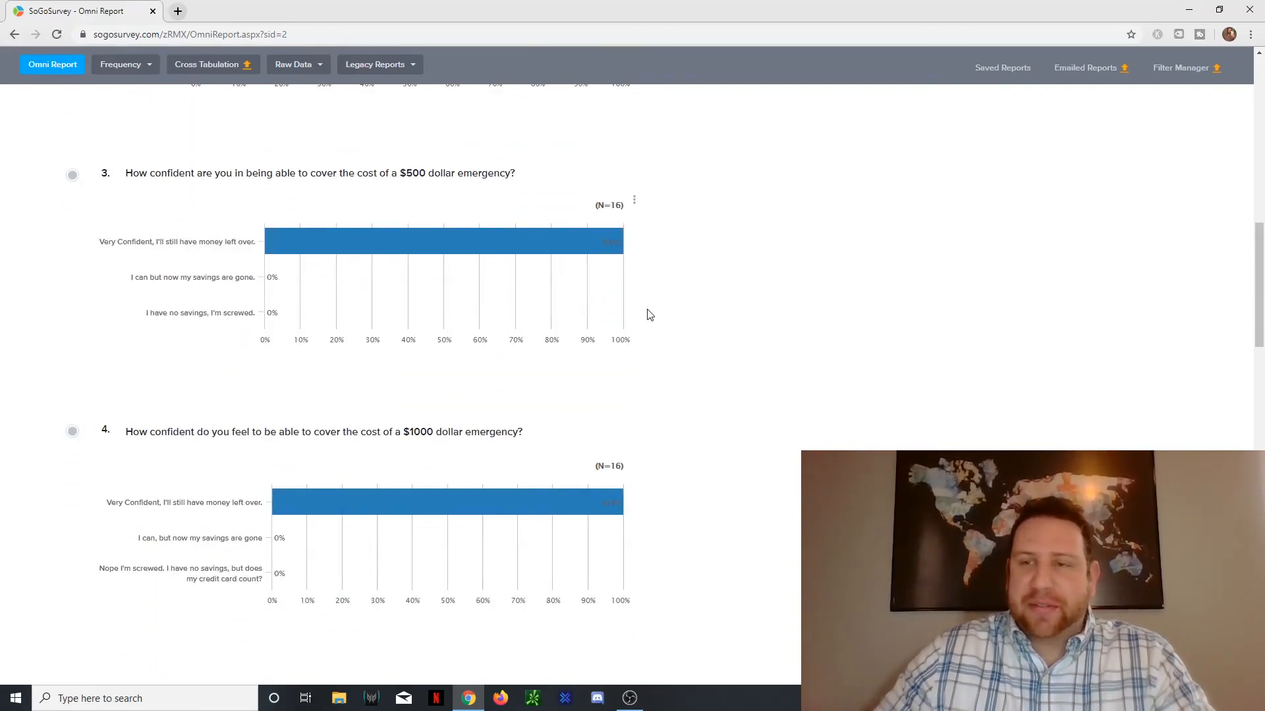
scroll("up", 3)
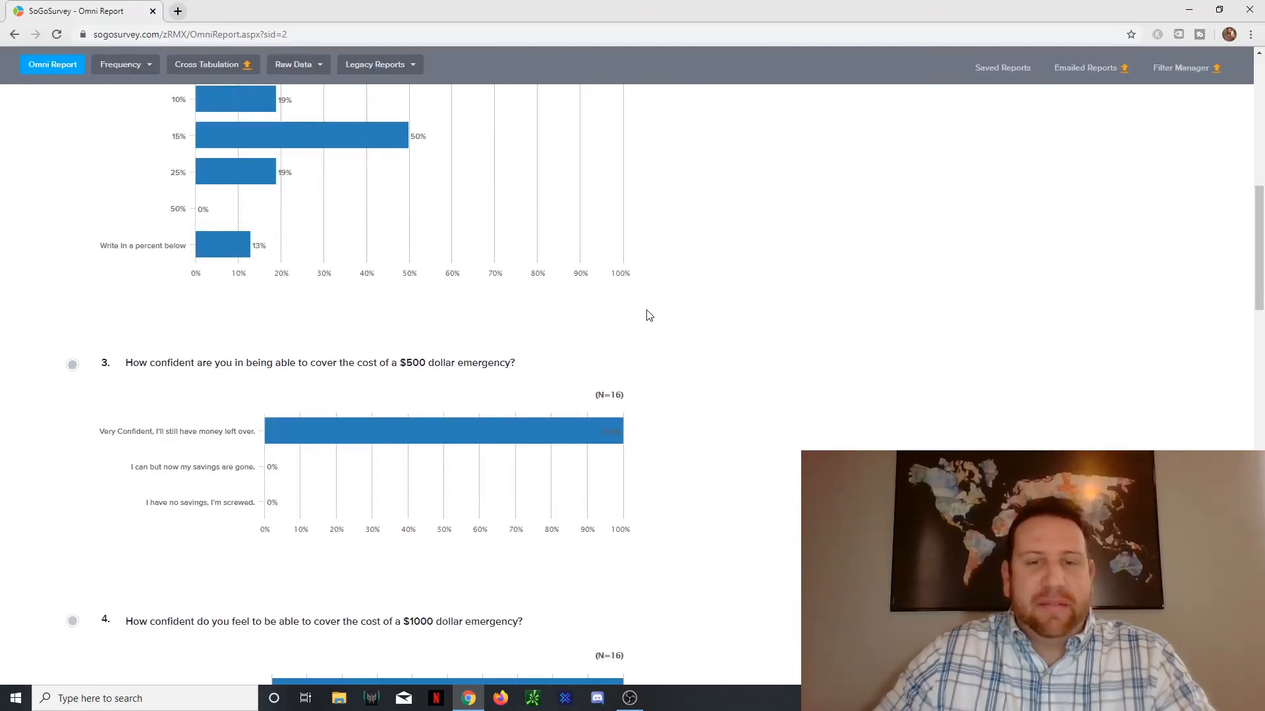
scroll("down", 3)
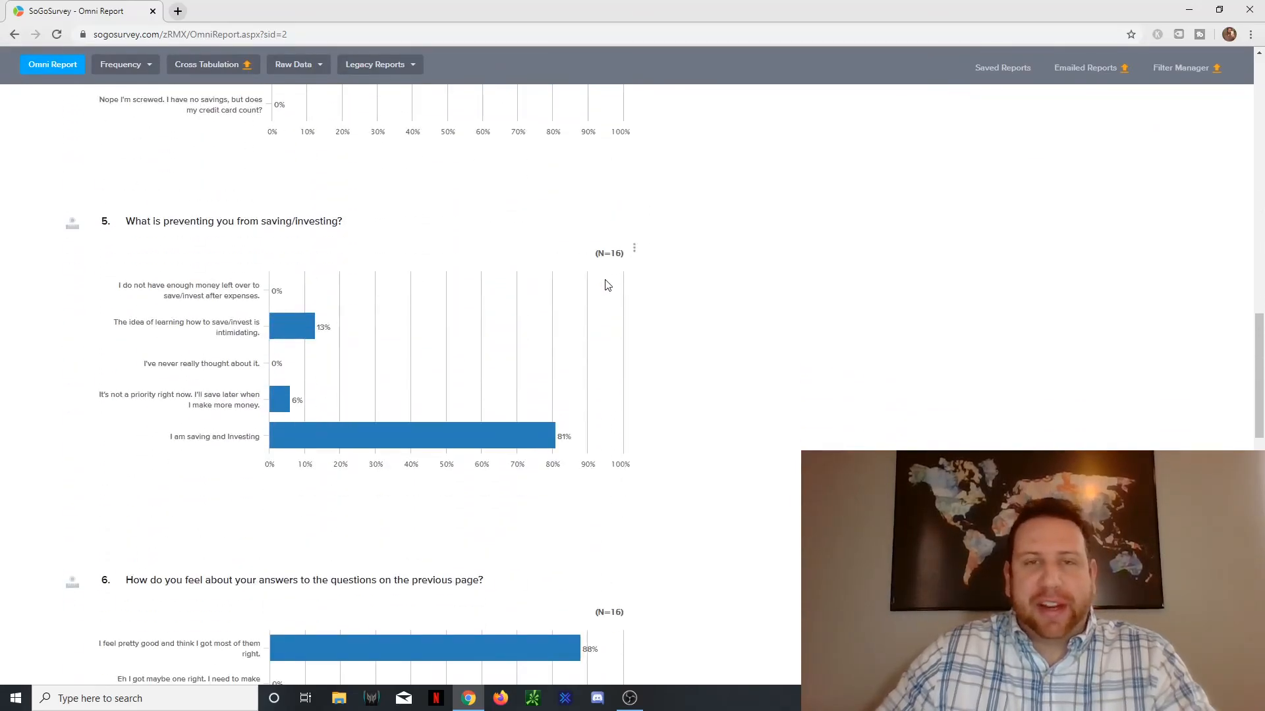